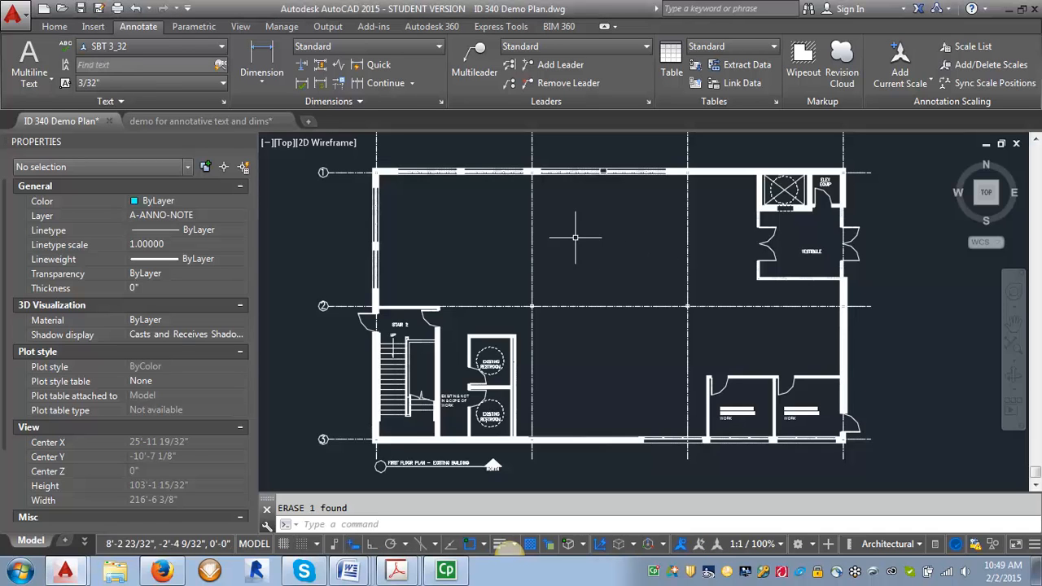
mouse_move(655, 253)
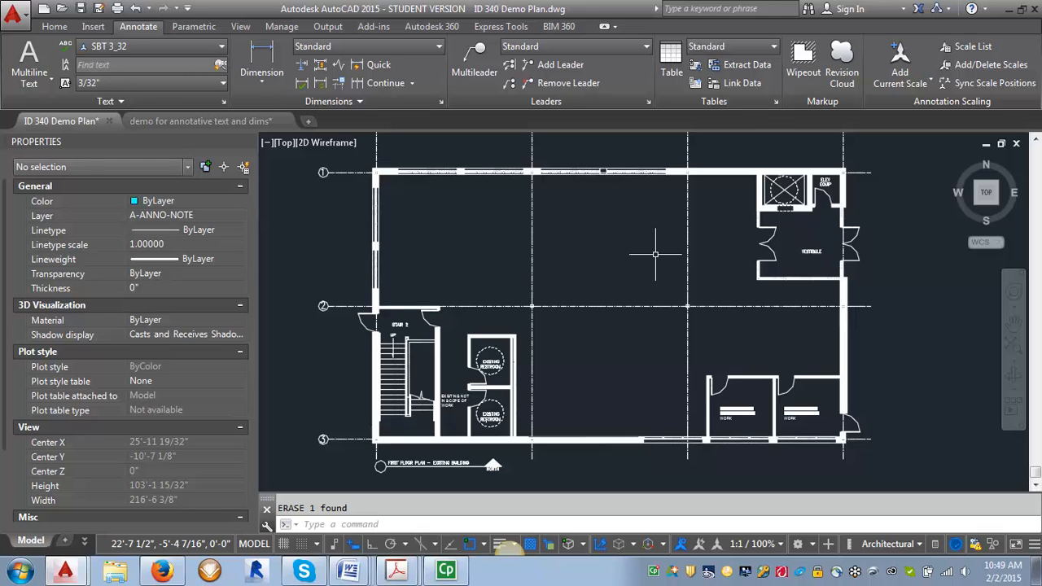
mouse_move(634, 310)
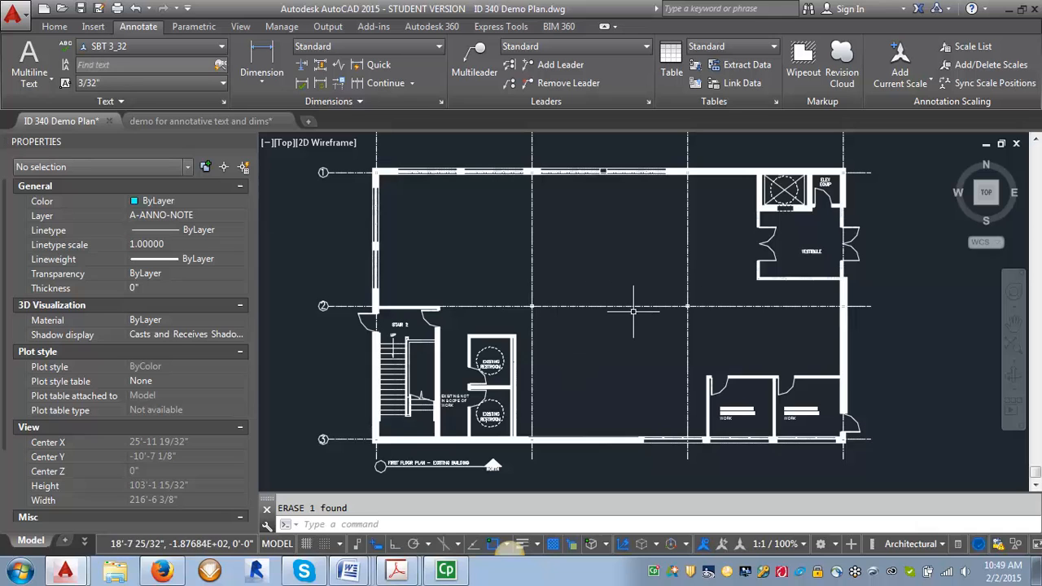
mouse_move(640, 317)
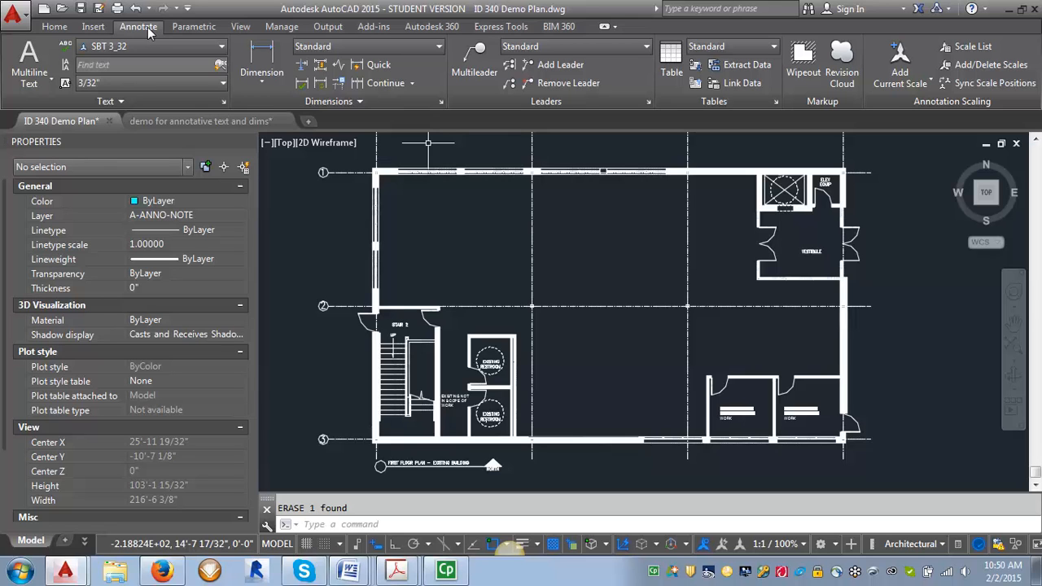
mouse_move(474, 112)
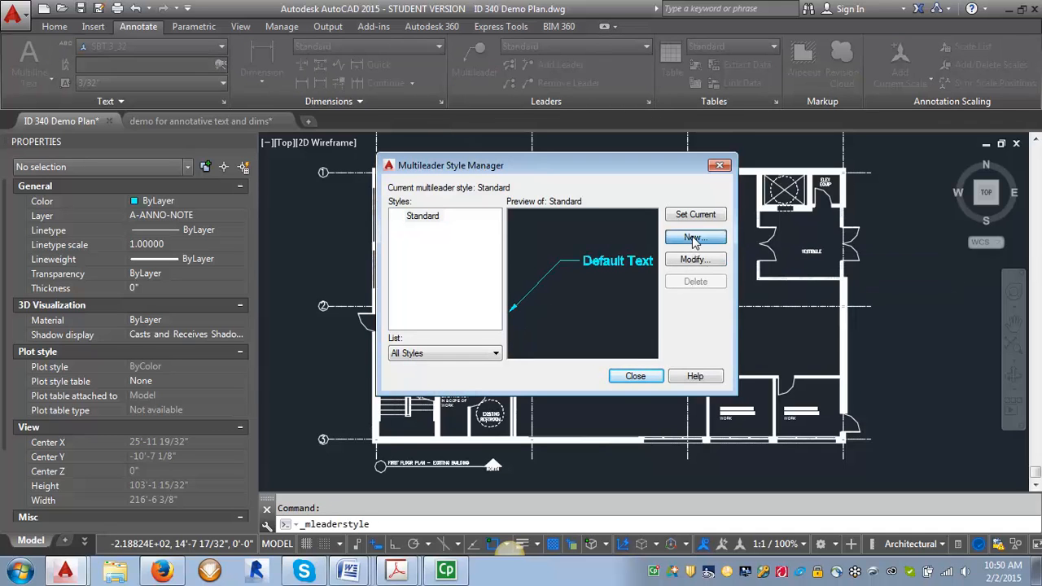
- Start a new annotative multileader style from Standard named 'Keynote with leader'
click(694, 237)
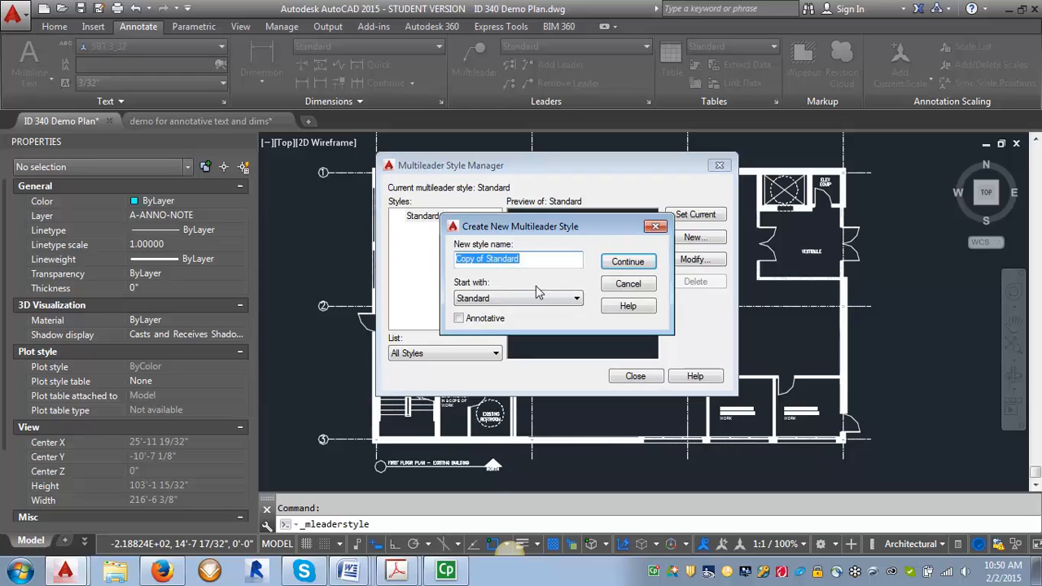
click(458, 317)
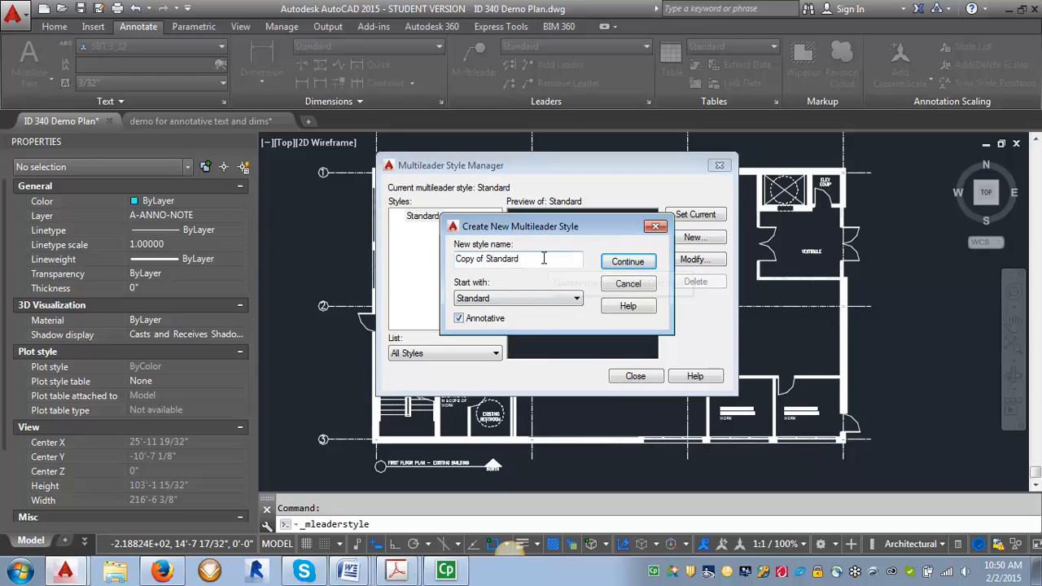
text(Keynote with lea)
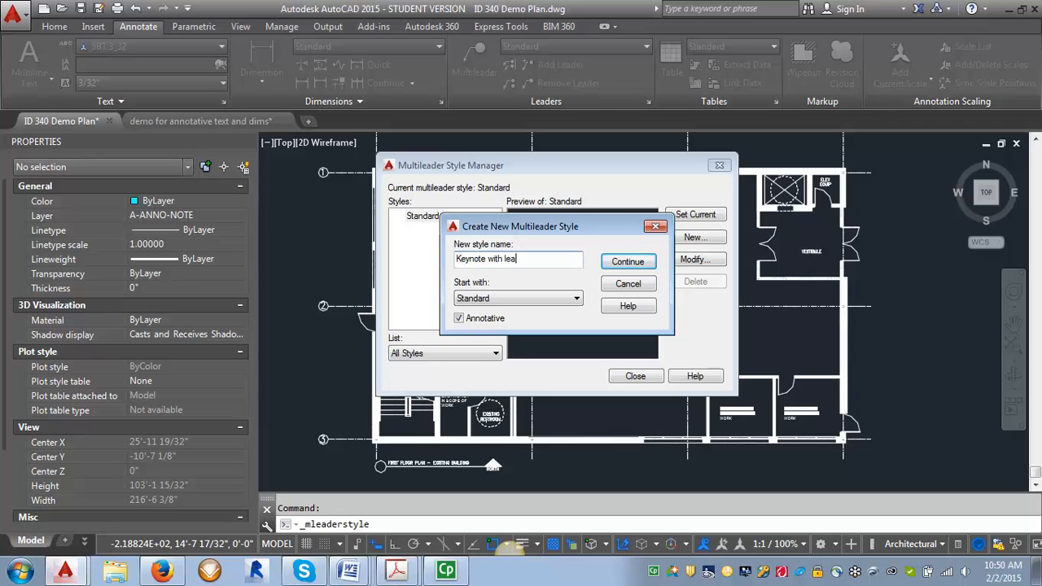
text(der)
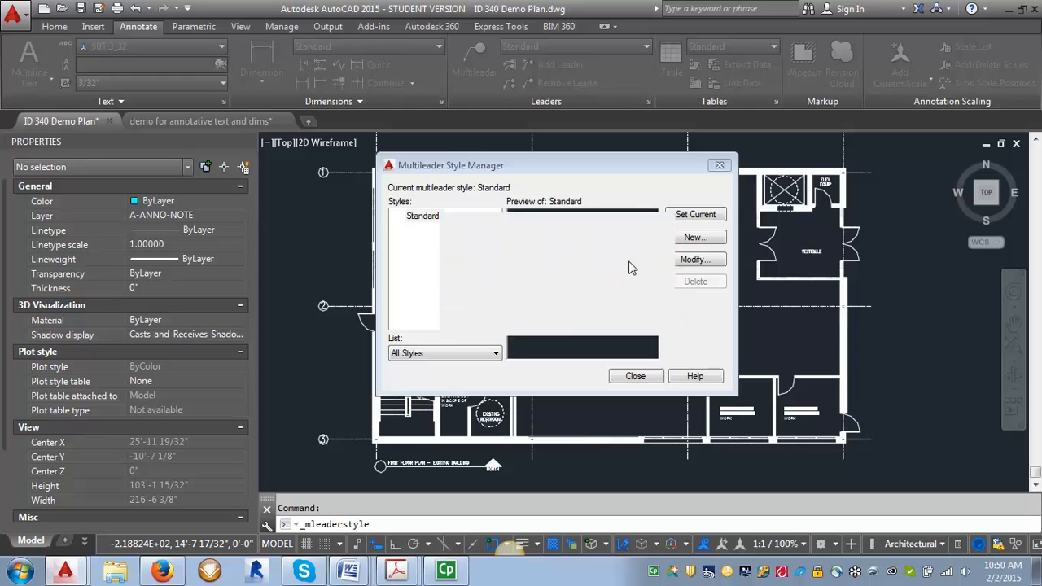
- Re-enter the Keynote with leader arrowhead size and review its two-point leader structure
click(694, 259)
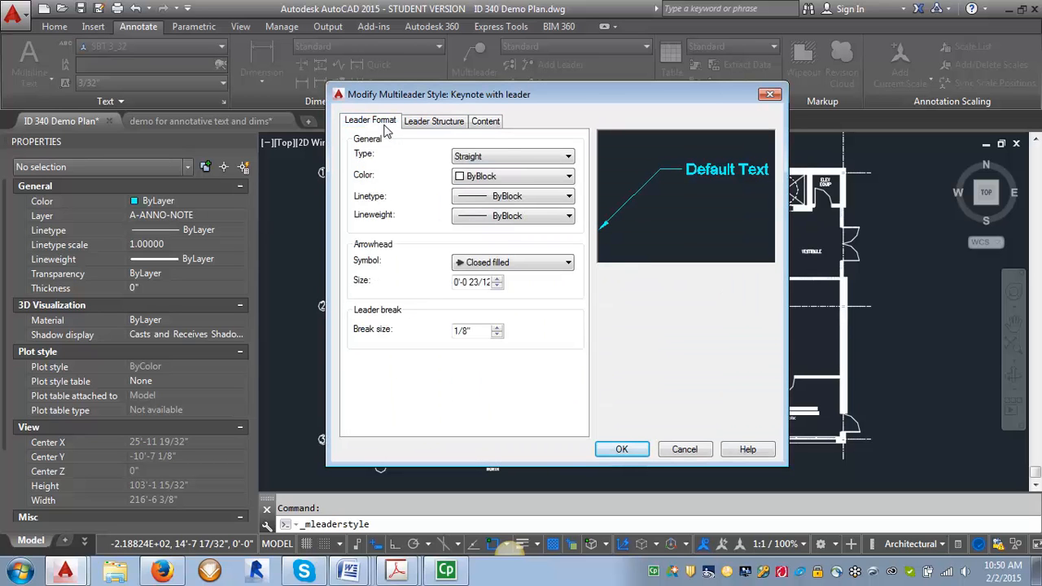
mouse_move(367, 145)
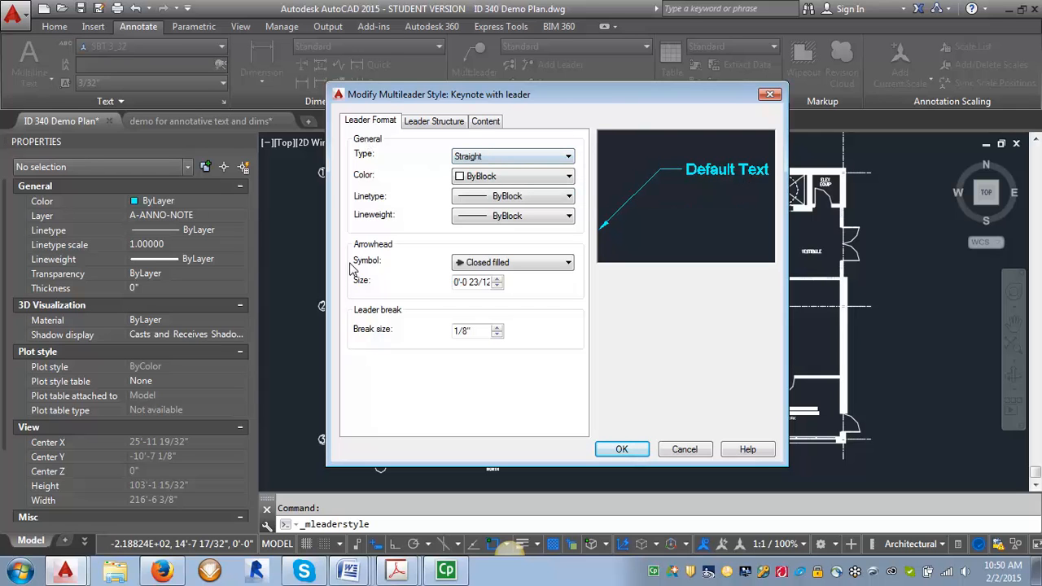
mouse_move(472, 282)
text(3/3)
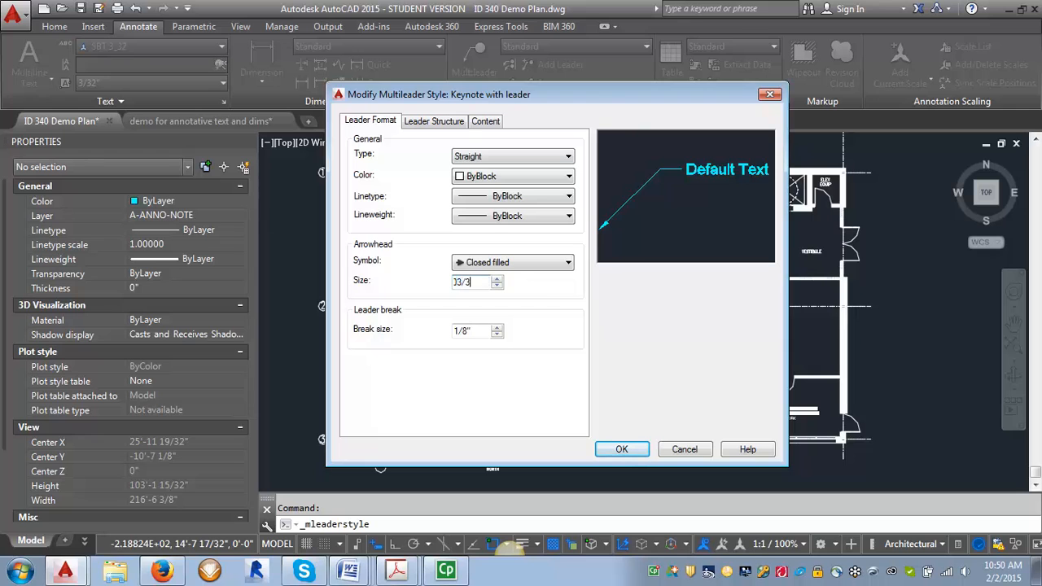
click(434, 120)
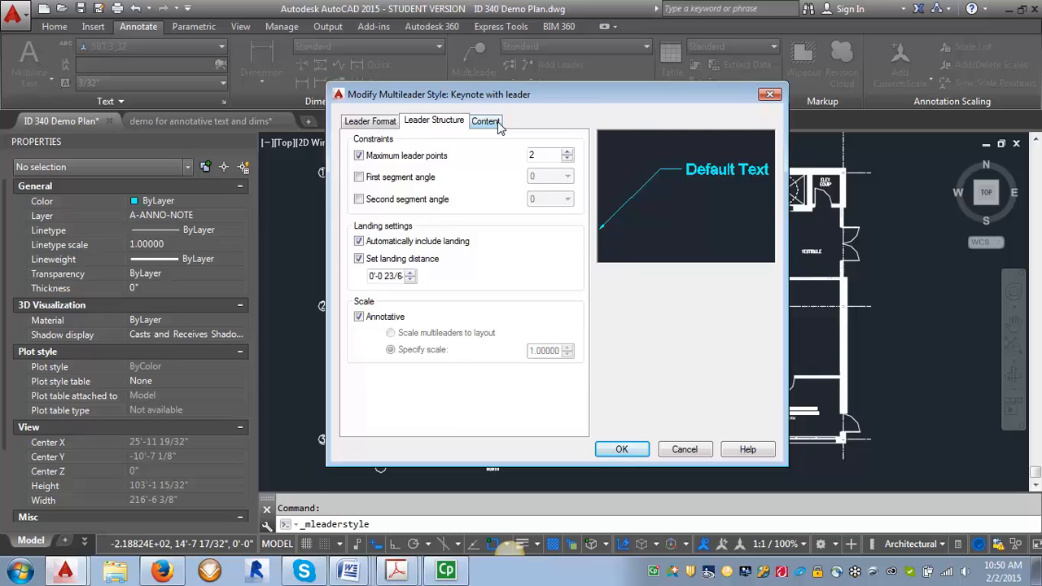
- Give the style Block content with the Hexagon source block, save it, and close the manager
click(486, 120)
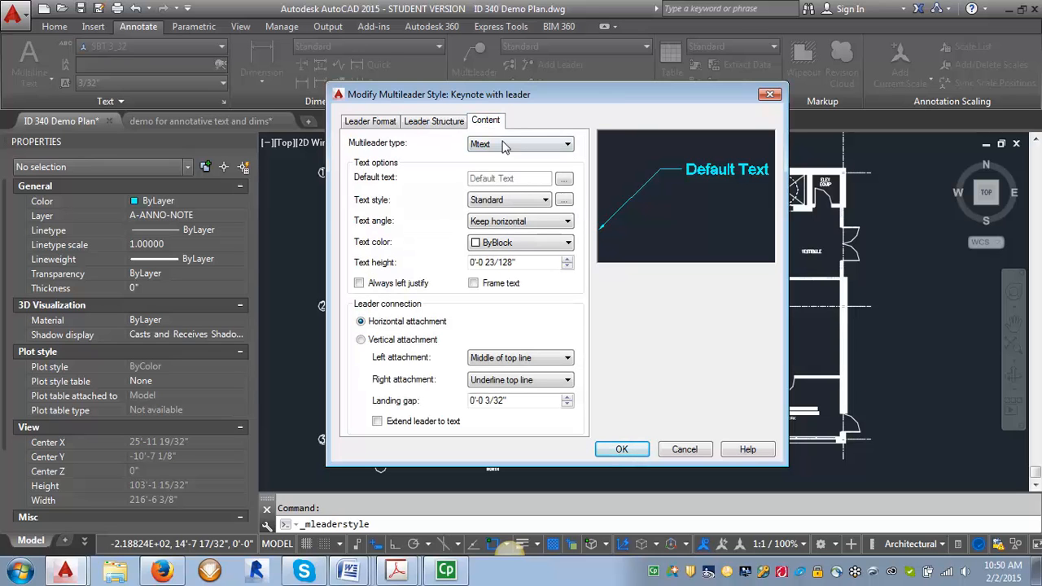
mouse_move(519, 144)
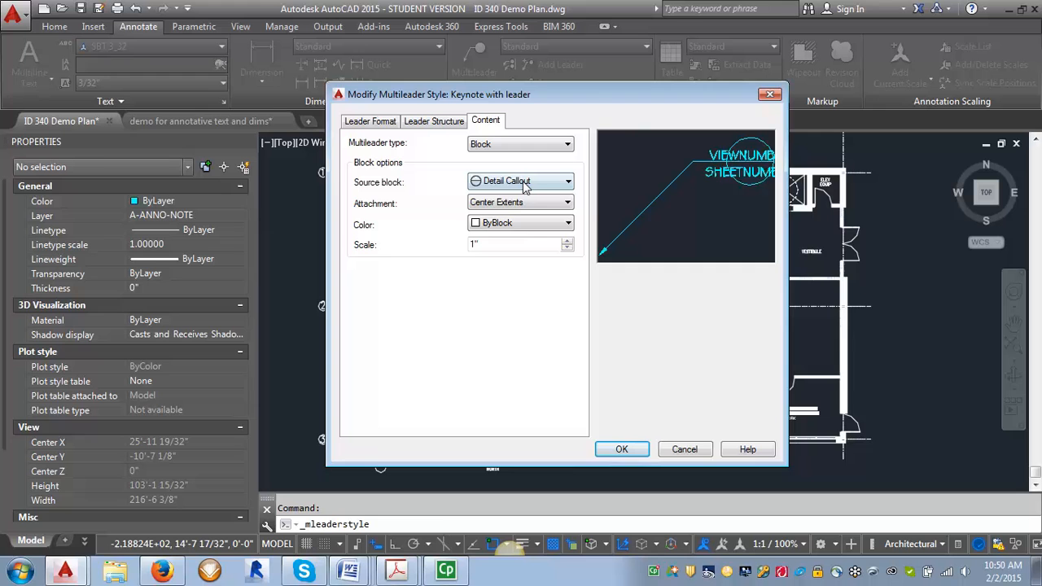
click(567, 180)
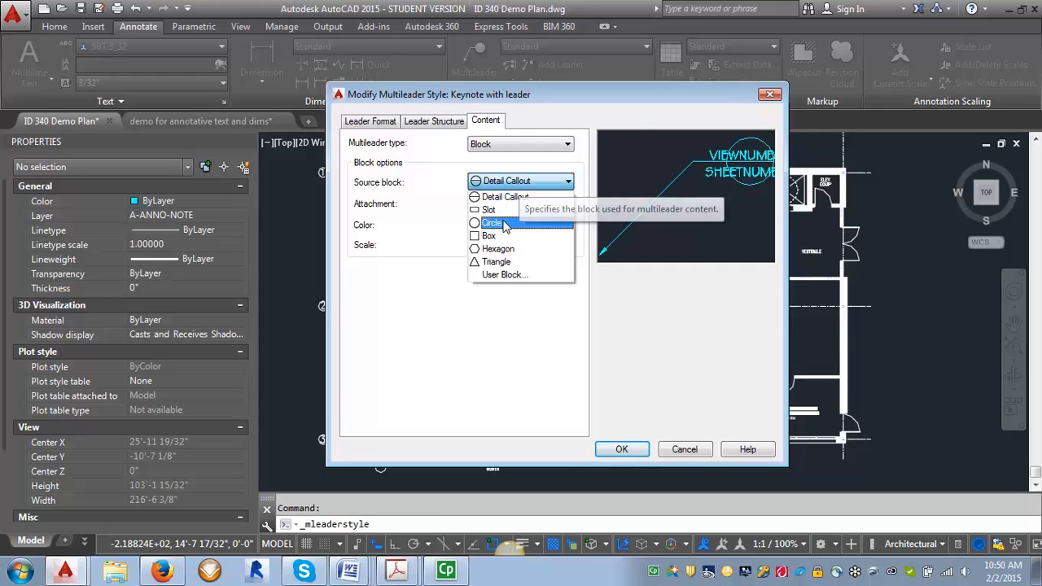
click(498, 248)
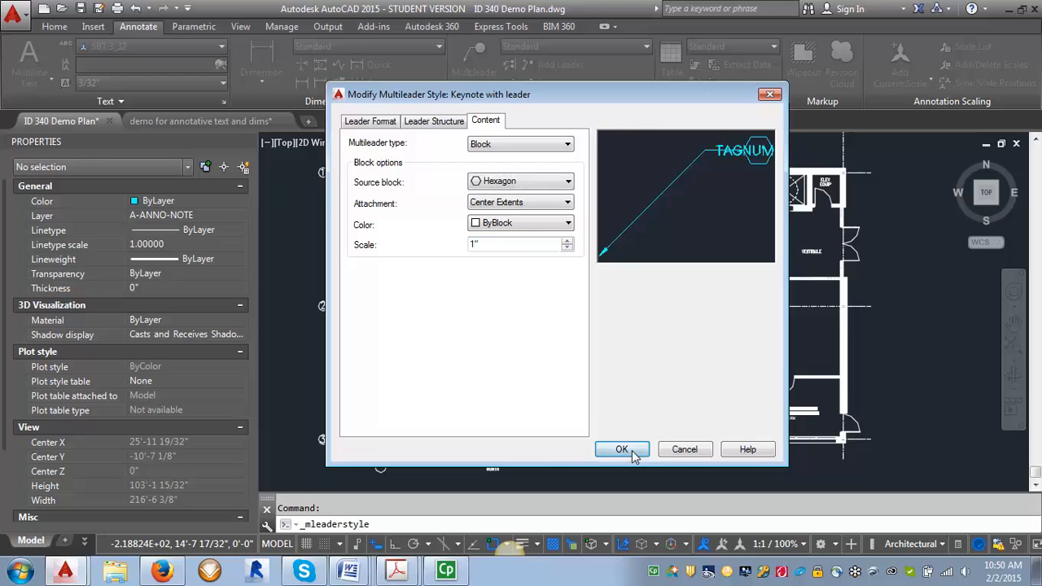
click(621, 450)
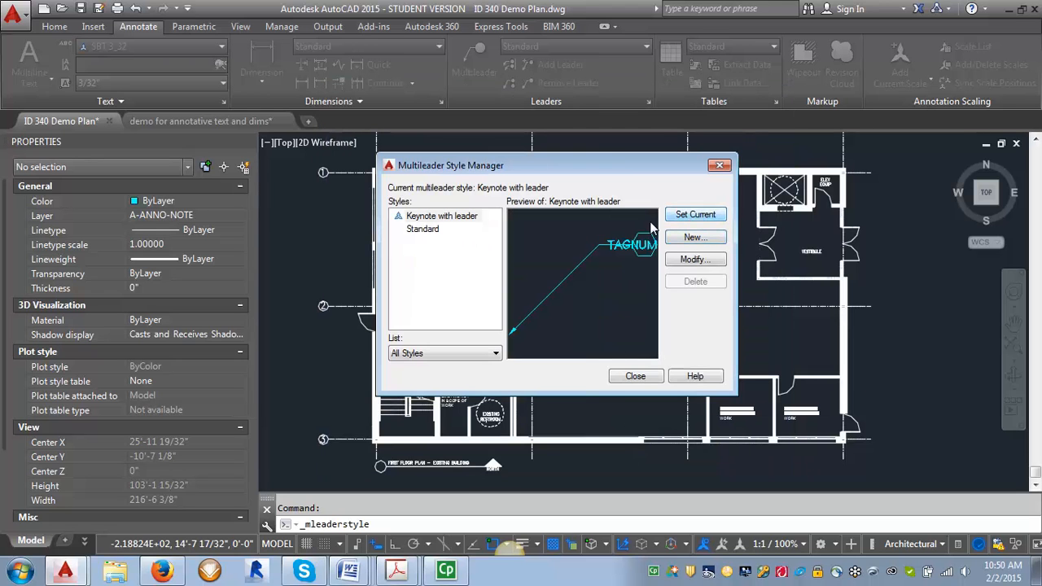
click(635, 376)
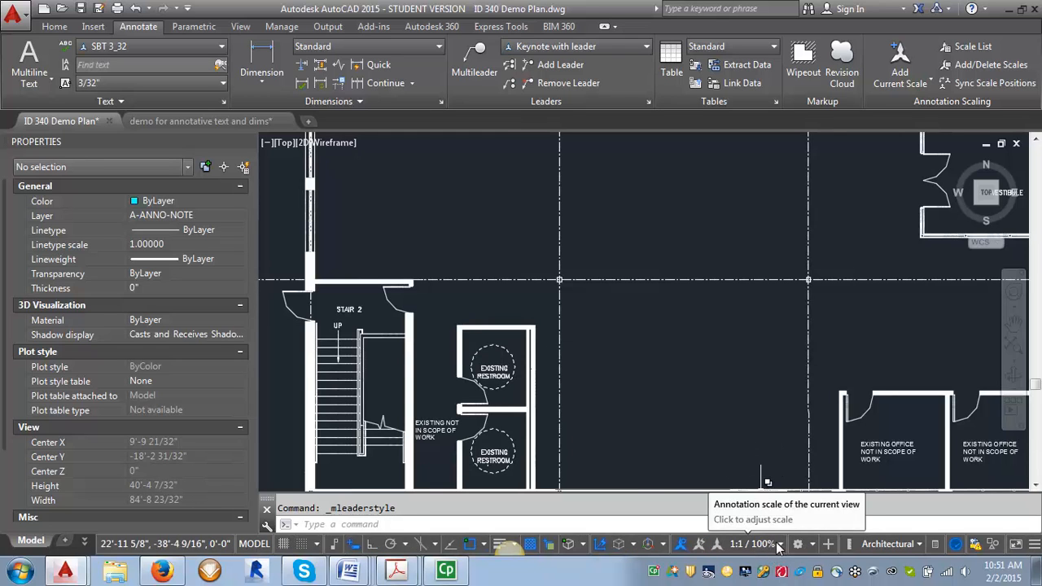
- Pick 1/4" = 1'-0" from the status bar annotation scale list
click(750, 544)
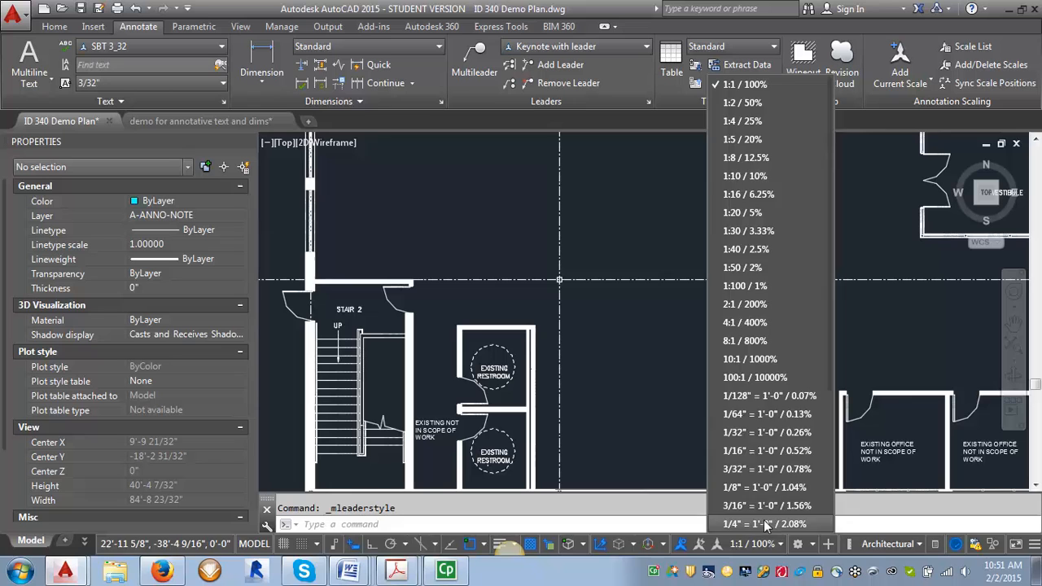
click(763, 523)
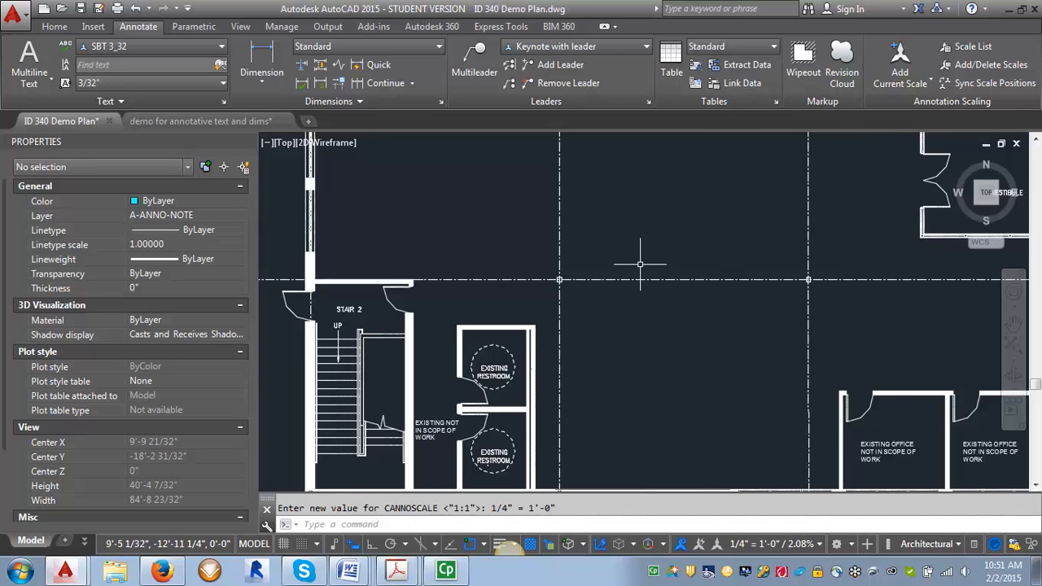
click(474, 64)
text(3)
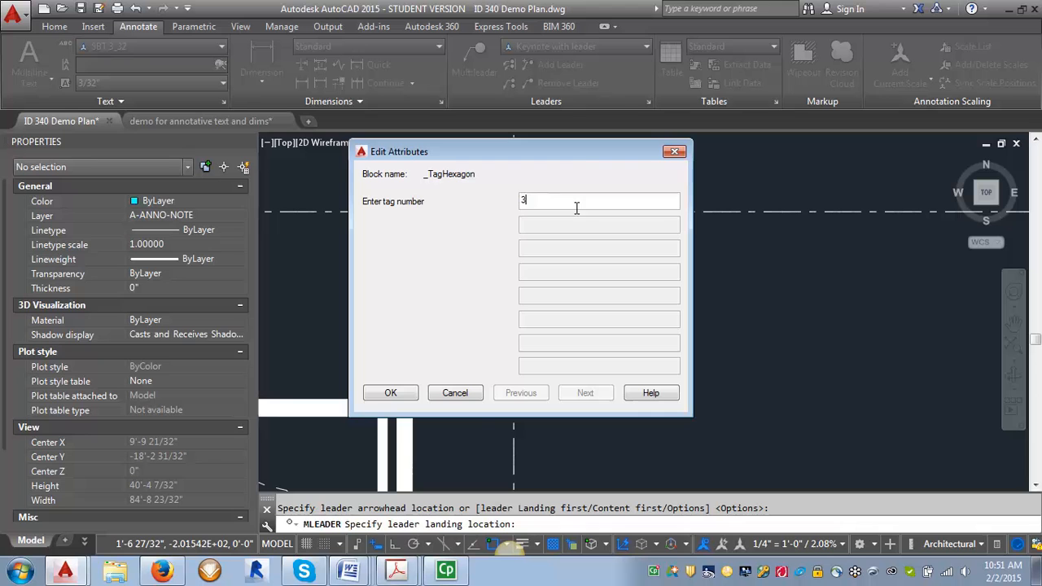
- Confirm tag number 3 for the keynote pointing at the restroom wall and zoom out
click(390, 392)
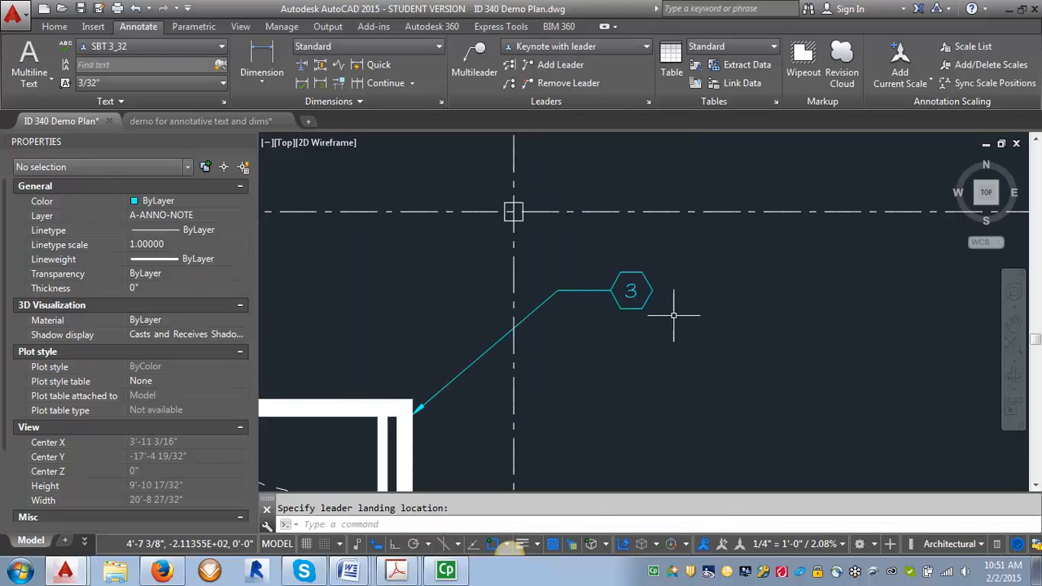
mouse_move(663, 312)
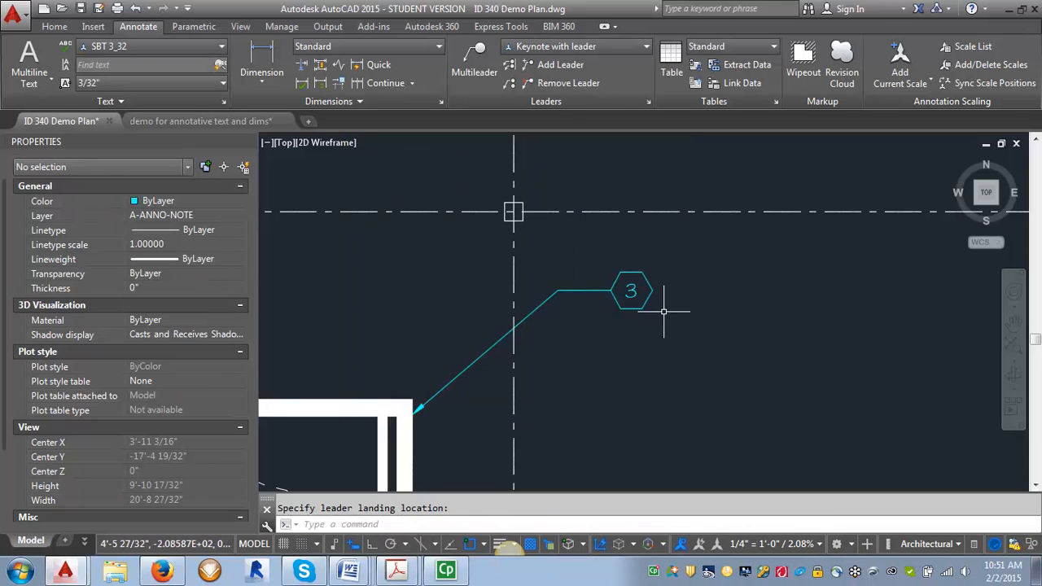
mouse_move(429, 405)
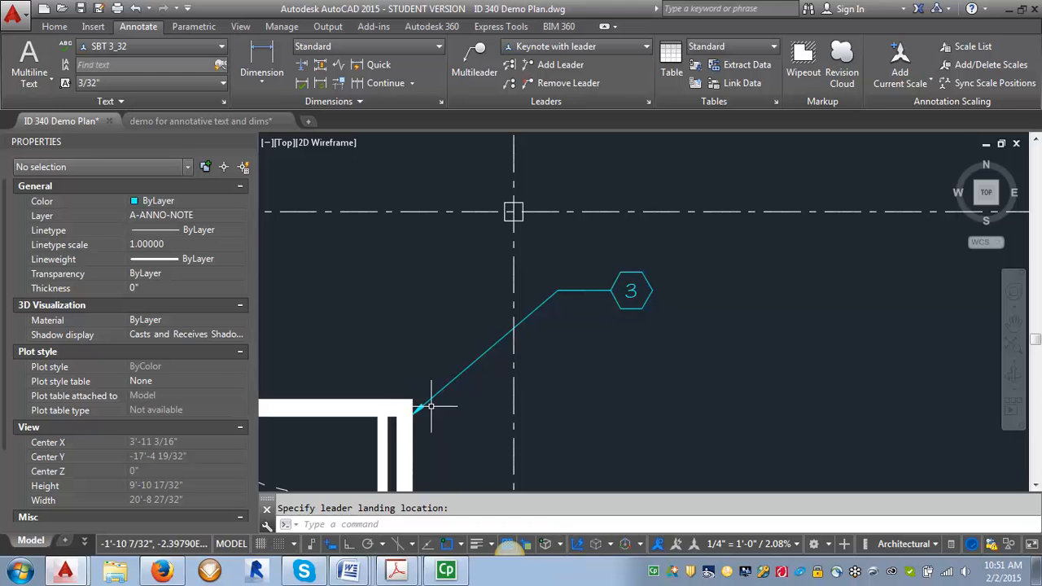
mouse_move(605, 271)
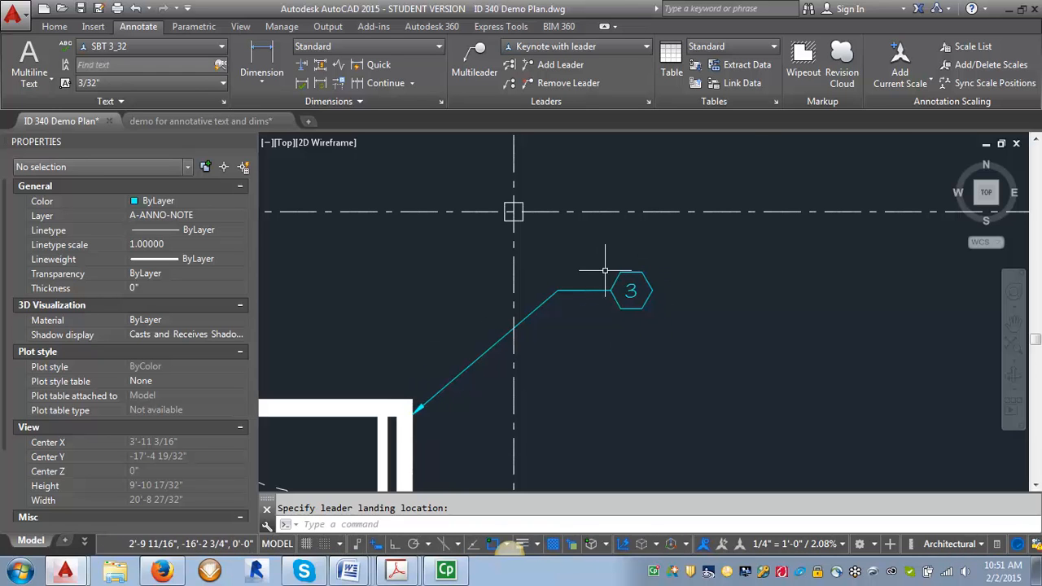
scroll(down, 3)
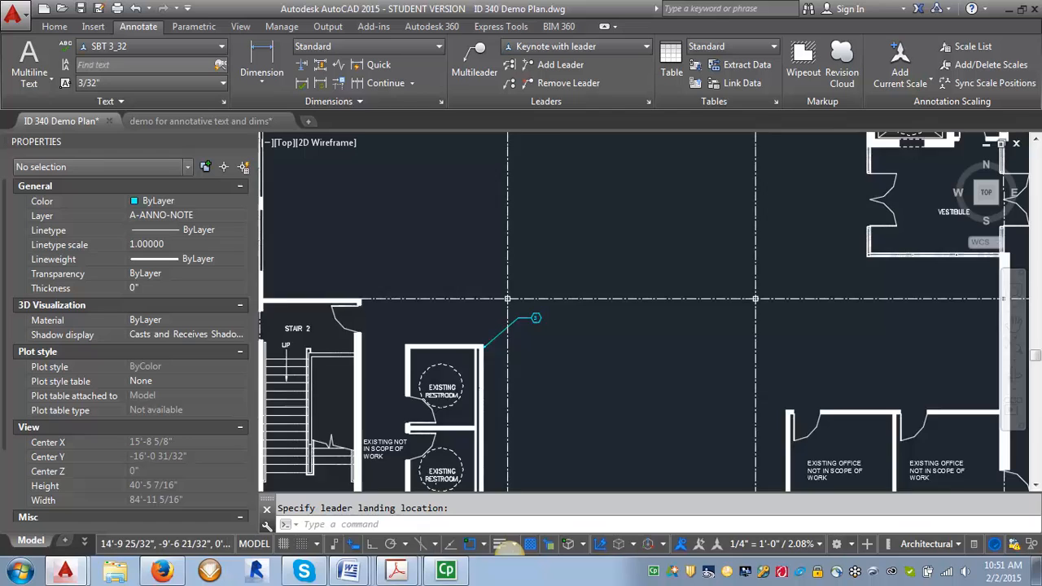
scroll(down, 3)
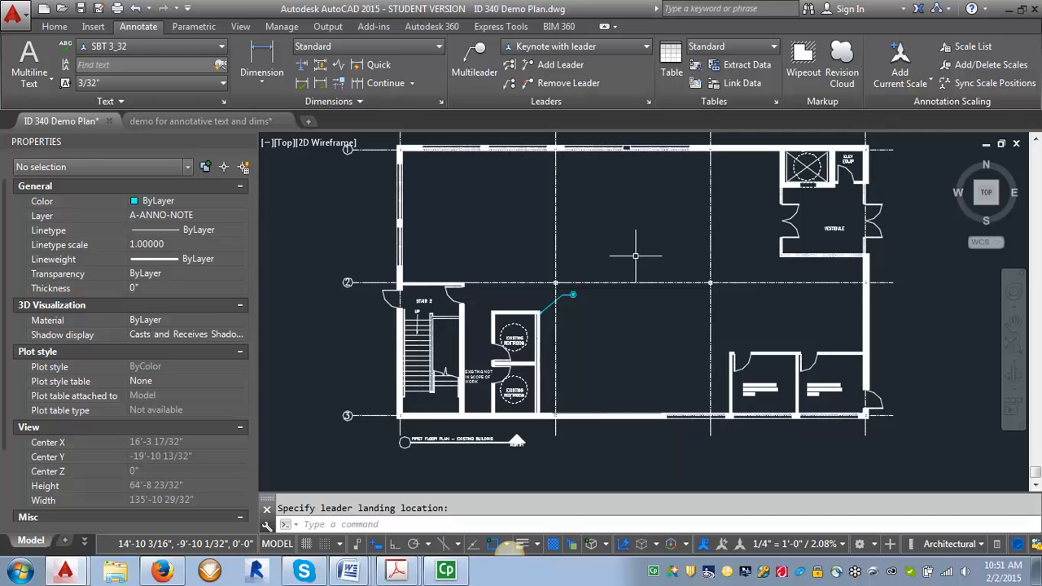
mouse_move(674, 243)
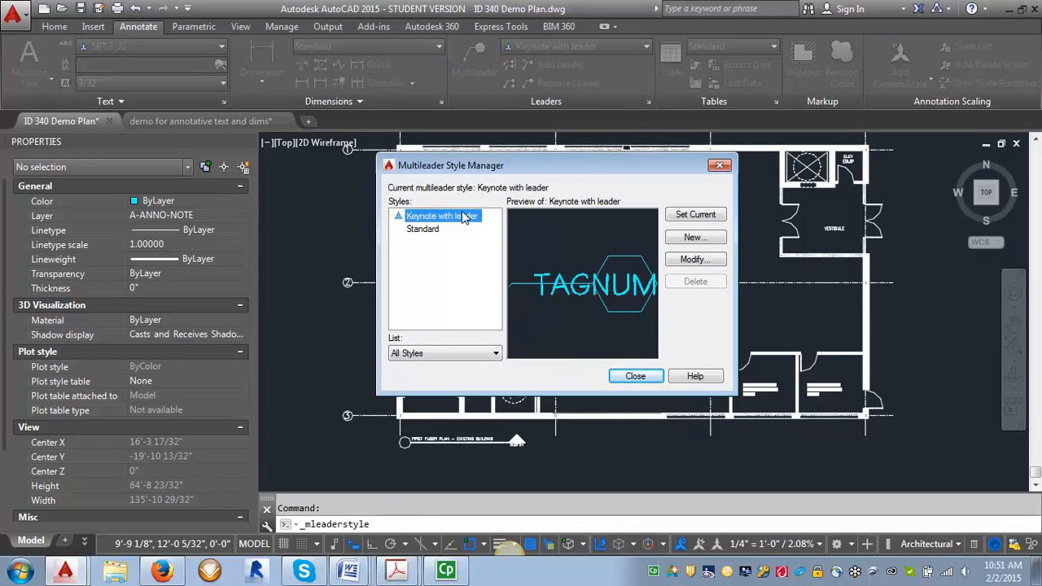
mouse_move(694, 237)
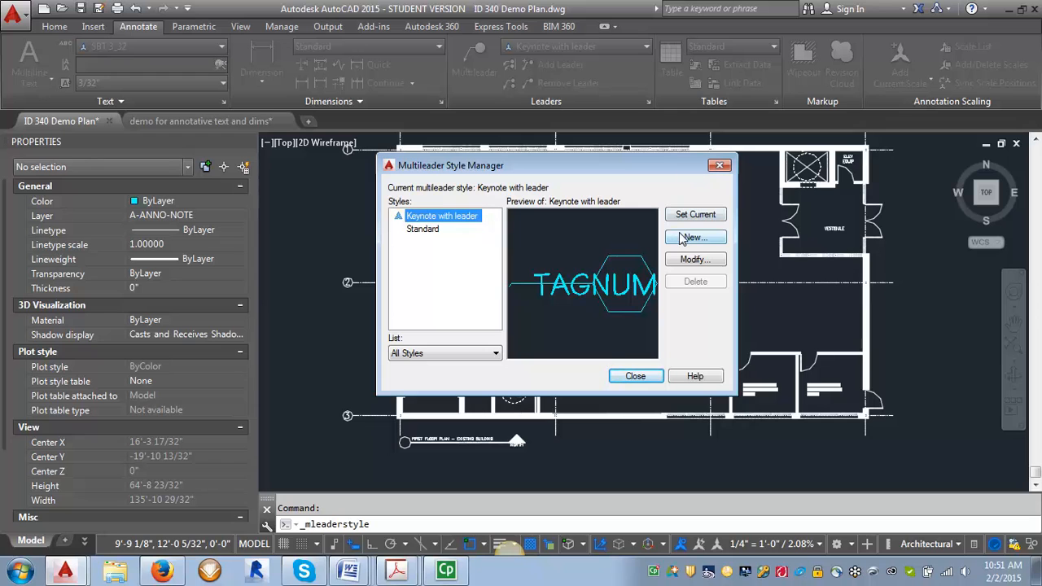
- Copy a 'Keynote tag' style from Keynote with leader, set leader type None, and save
click(693, 237)
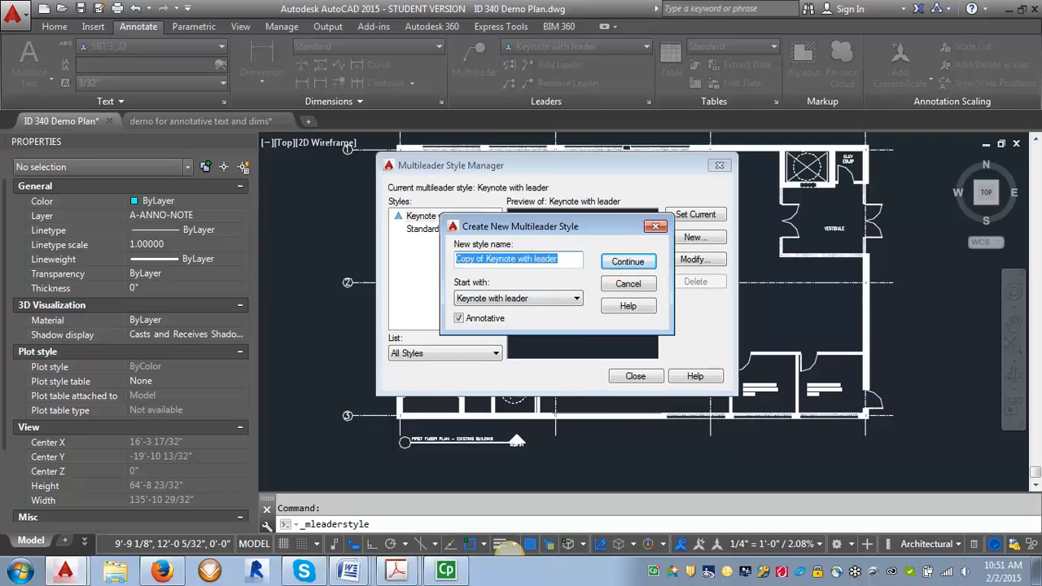
text(Keynote ta)
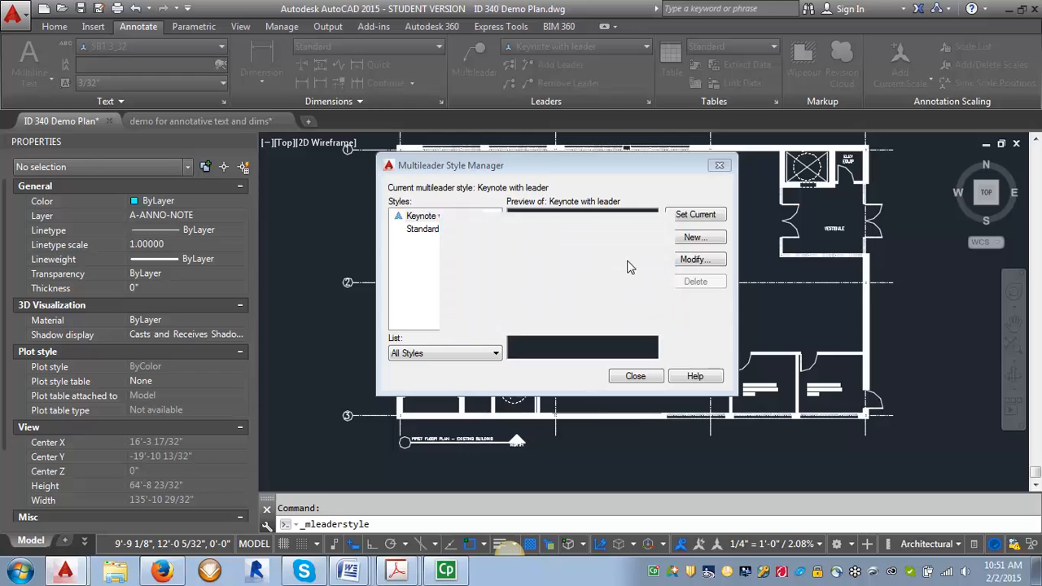
click(695, 259)
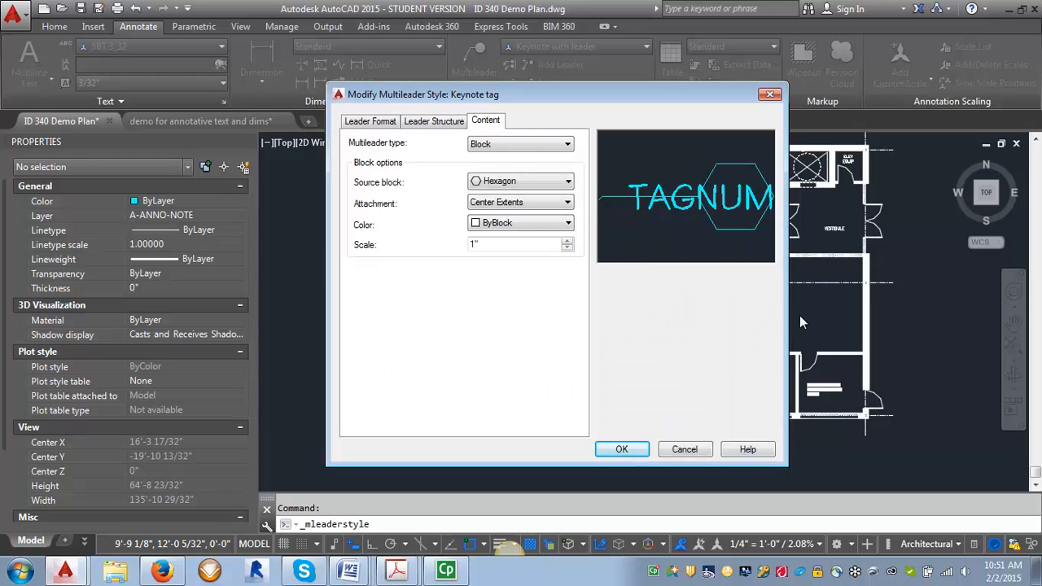
click(369, 121)
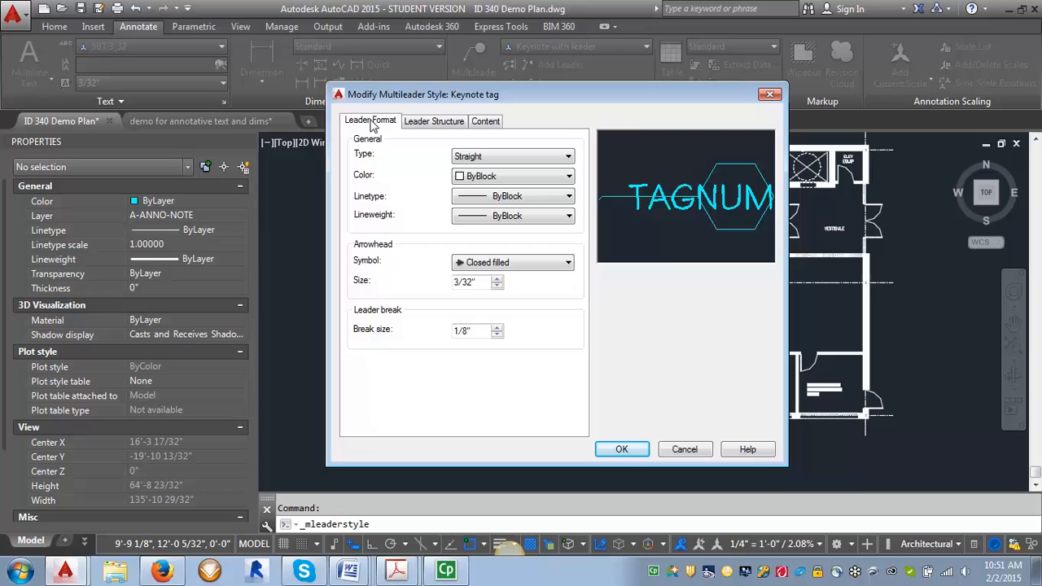
mouse_move(369, 158)
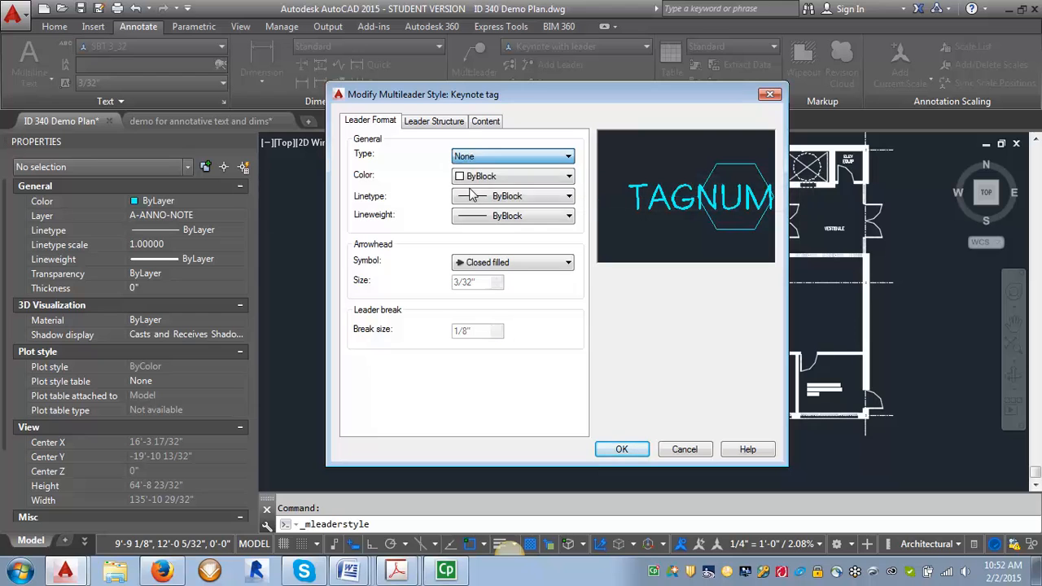
click(621, 449)
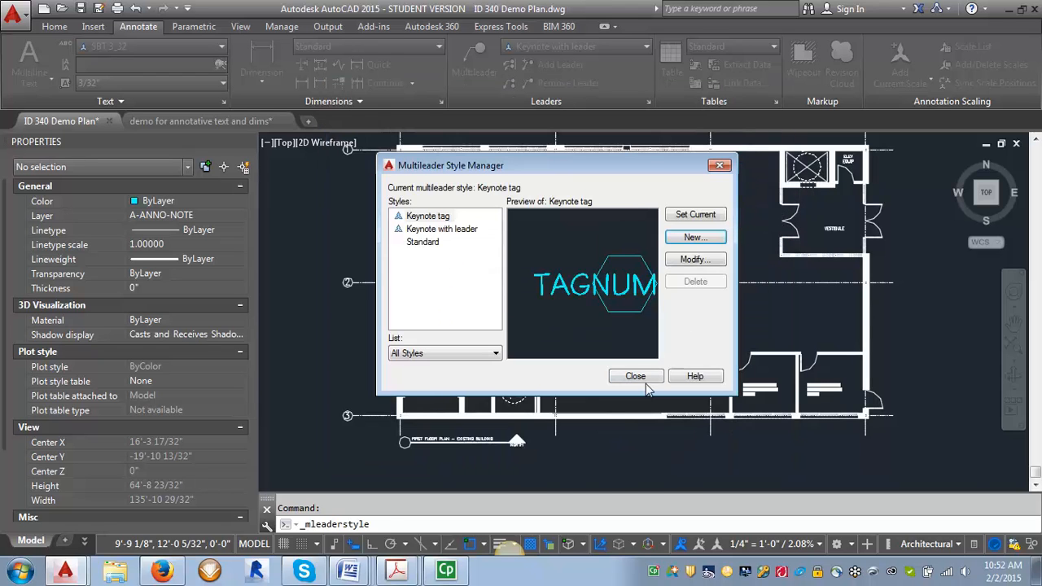
- Place a leaderless hexagon tag numbered 3 beside the restroom keynote in model space
click(636, 375)
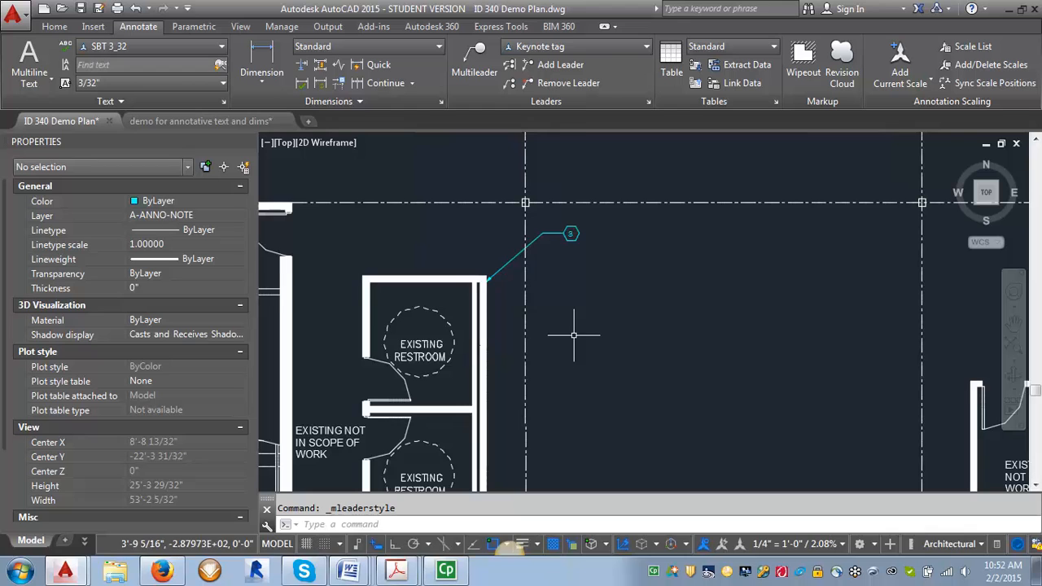
mouse_move(474, 57)
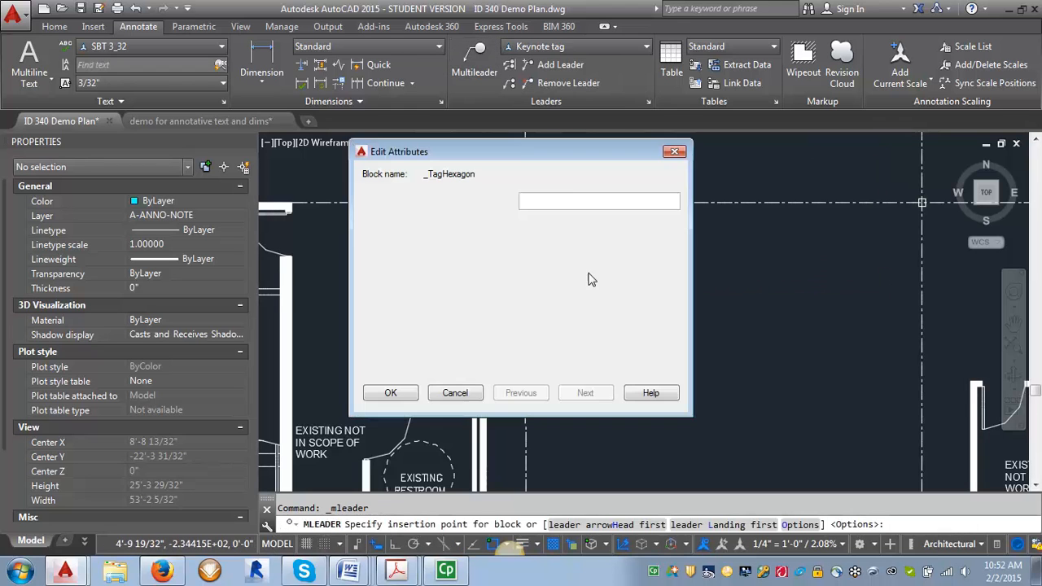
text(3)
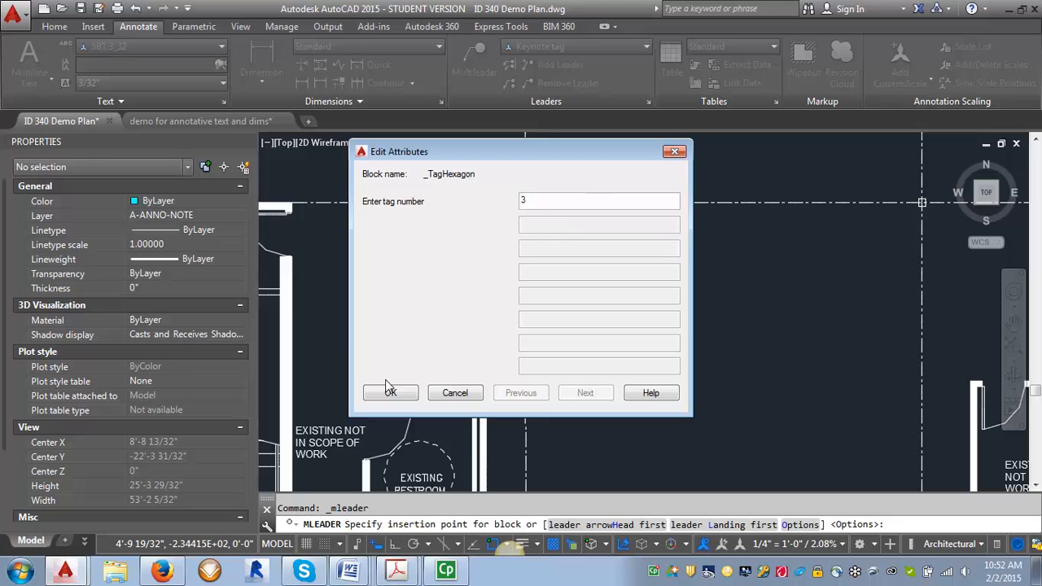
click(390, 392)
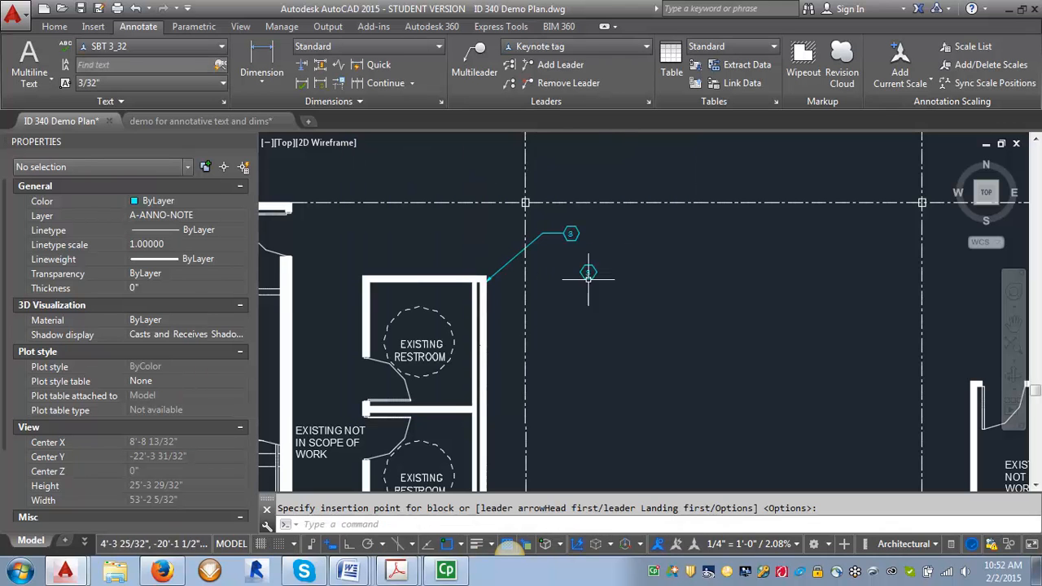
mouse_move(620, 269)
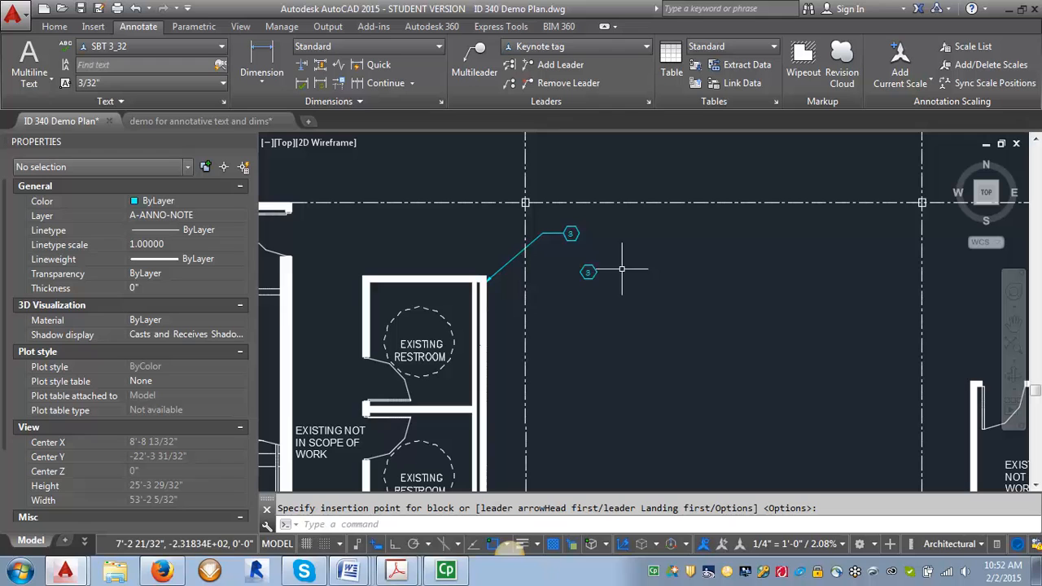
mouse_move(643, 315)
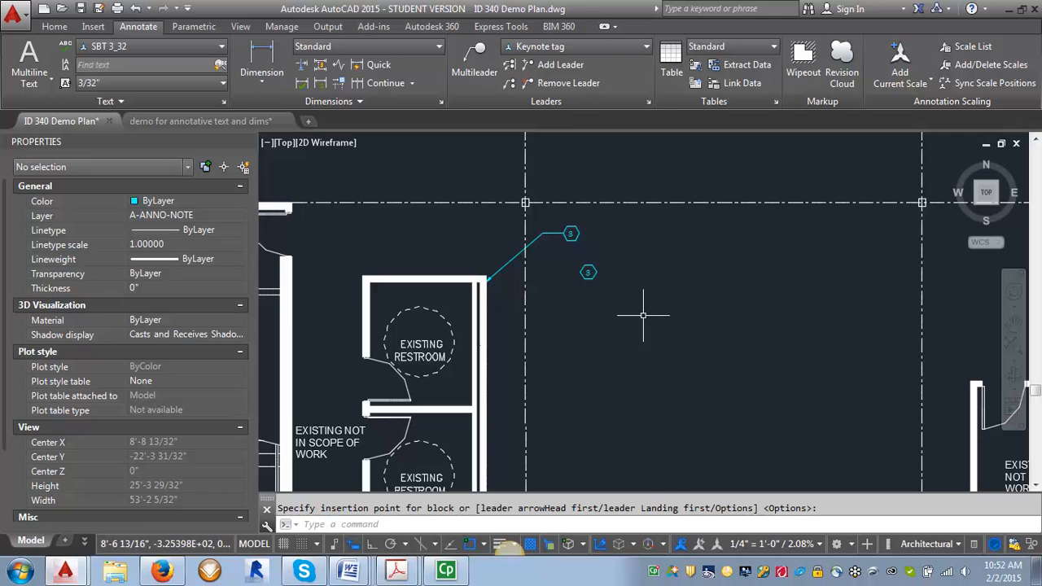
mouse_move(597, 270)
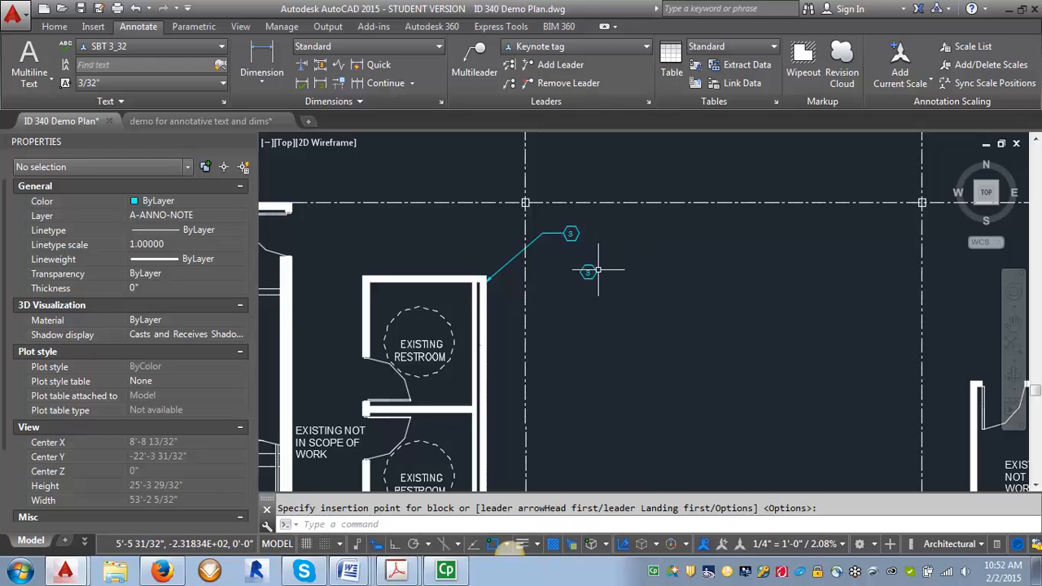
mouse_move(619, 357)
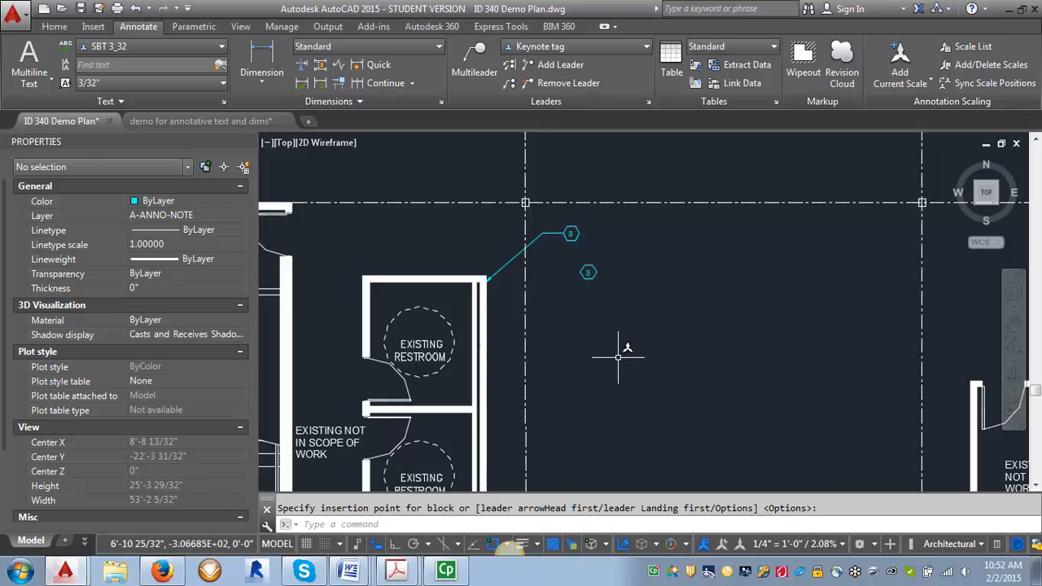
mouse_move(621, 373)
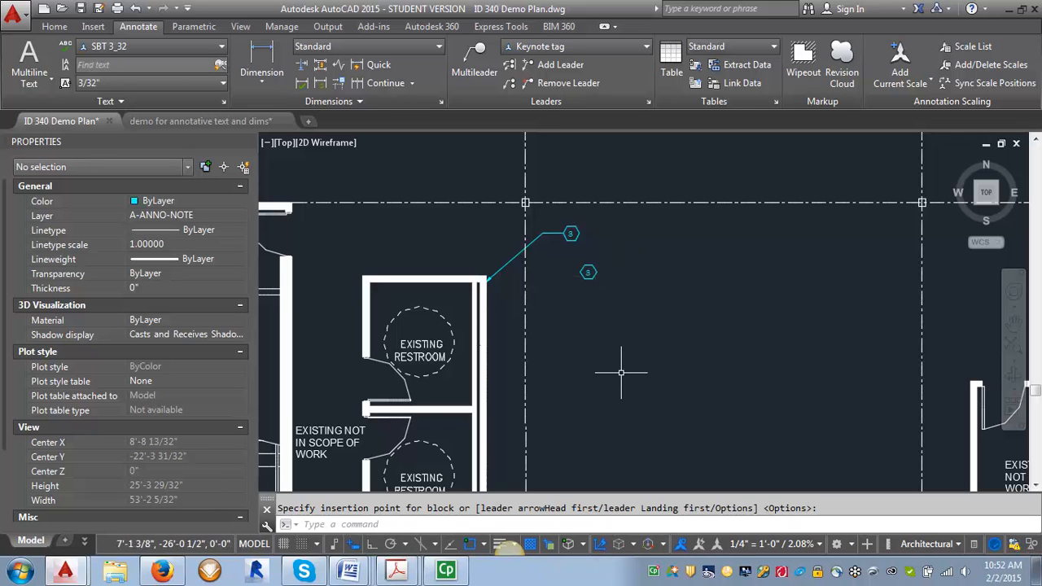
mouse_move(572, 233)
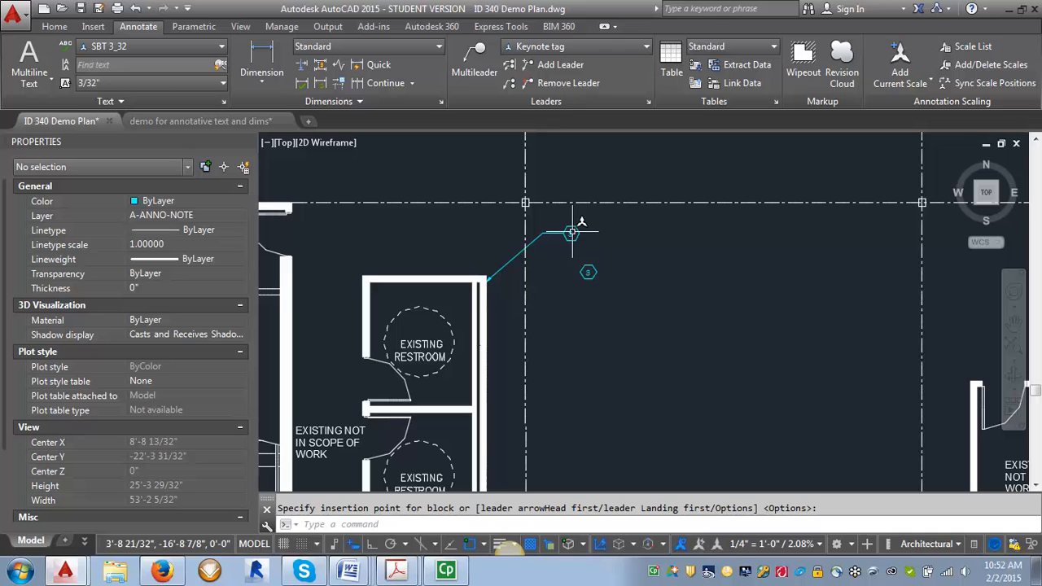
mouse_move(587, 309)
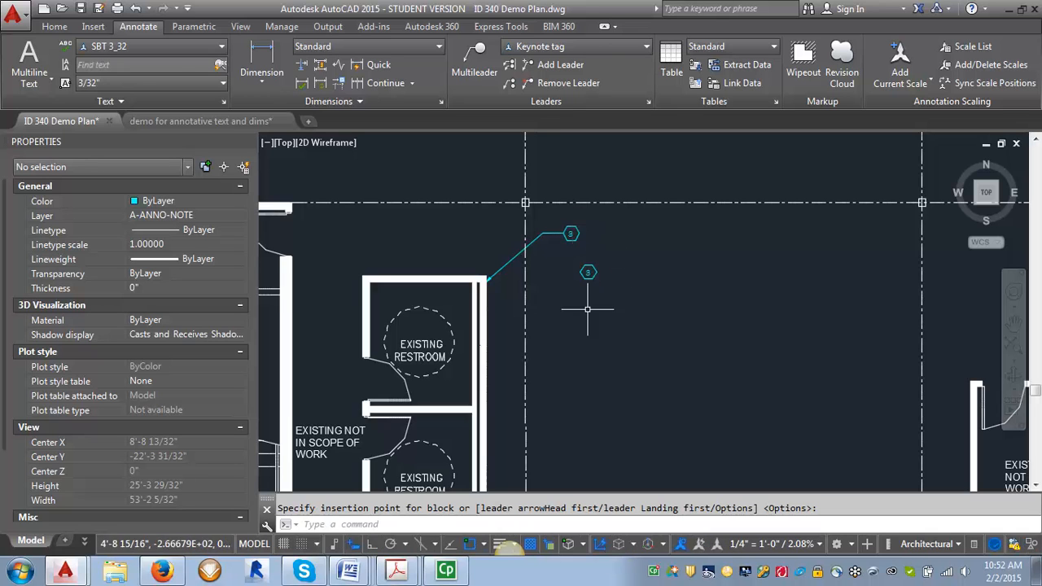
mouse_move(613, 264)
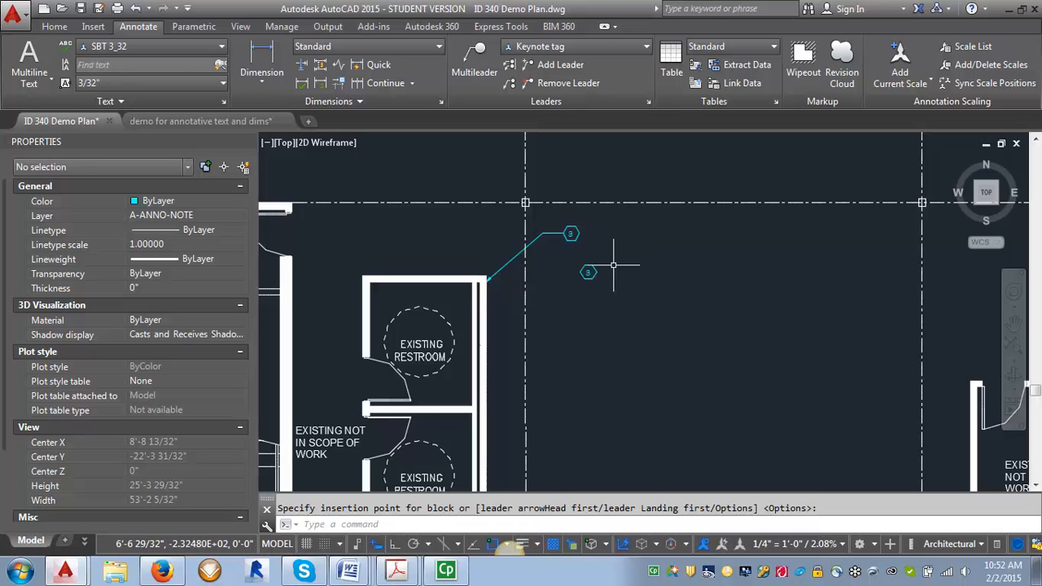
mouse_move(627, 256)
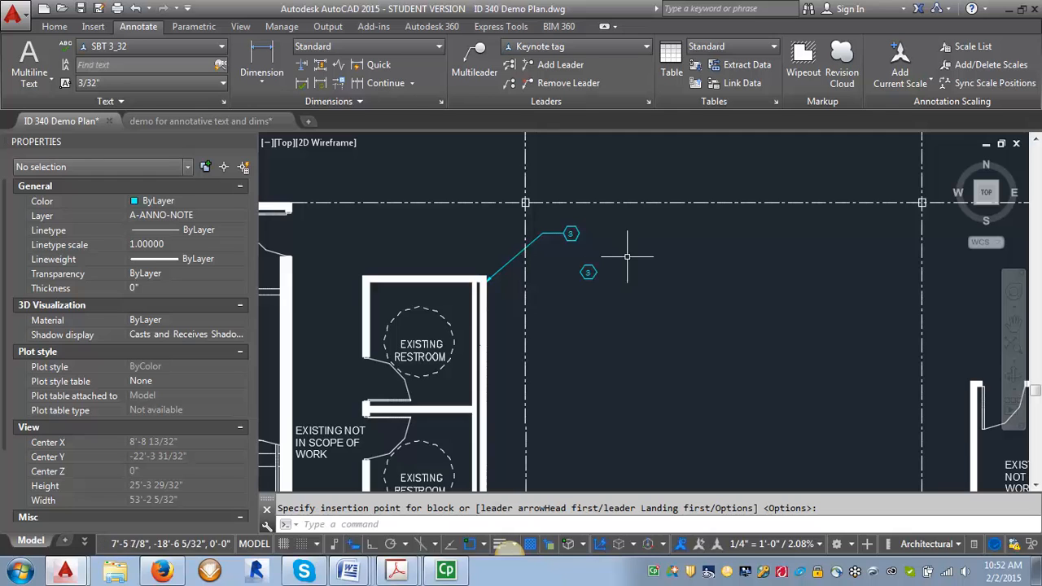
mouse_move(41, 550)
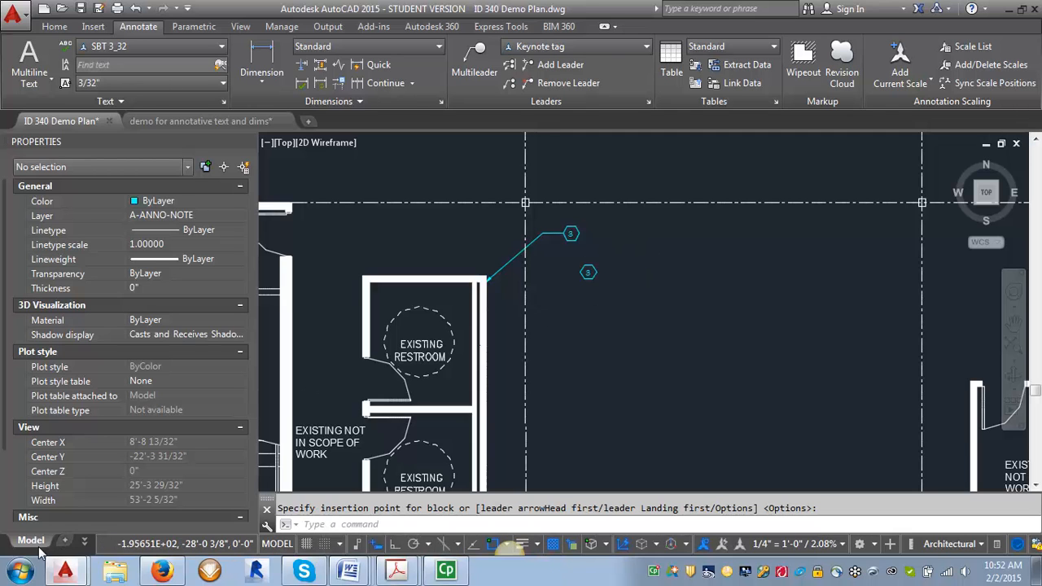
- On the Layout1 sheet, insert a leaderless hexagon tag numbered 3
click(34, 540)
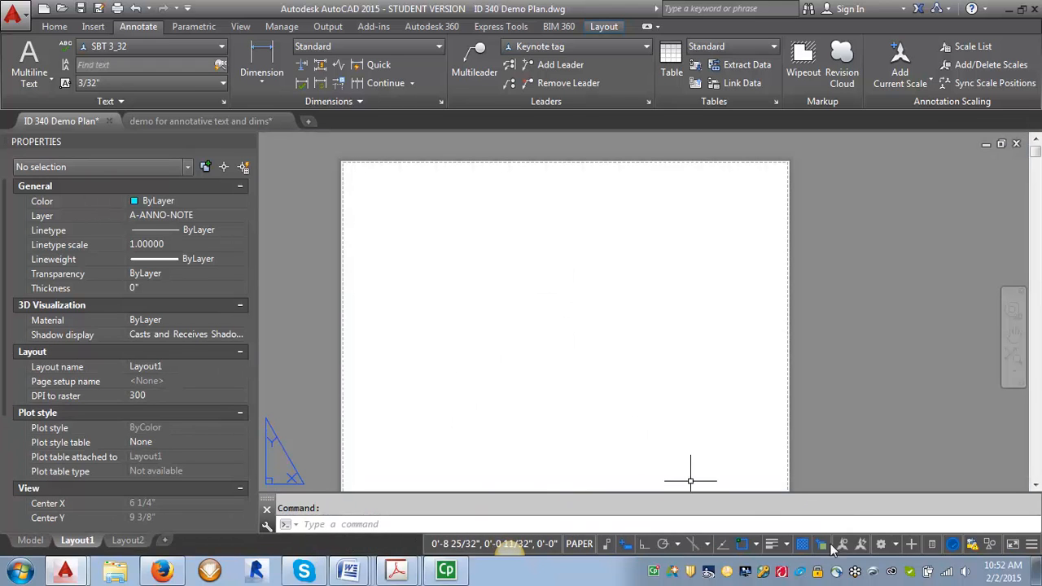
mouse_move(718, 564)
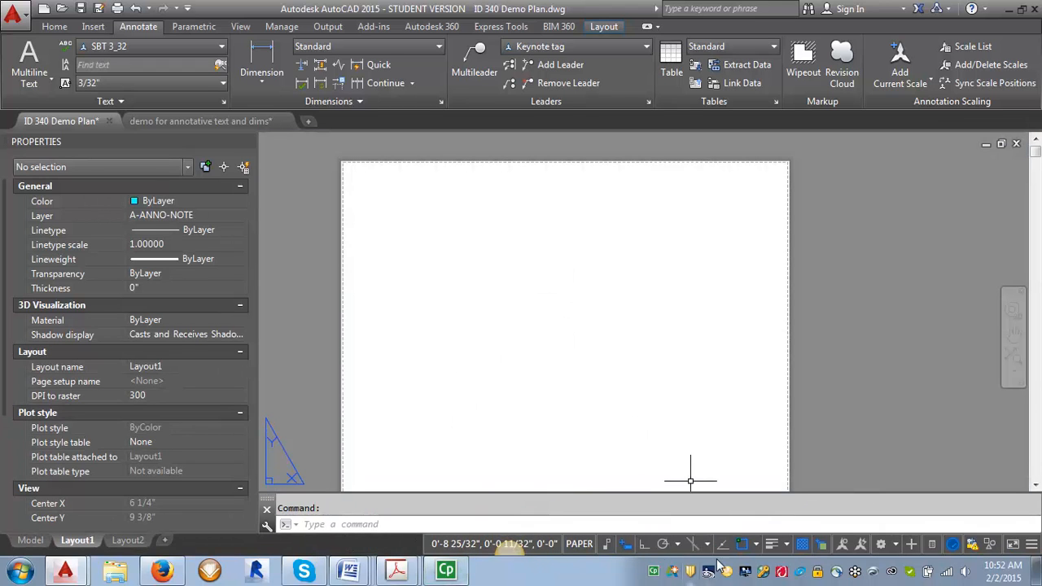
mouse_move(437, 271)
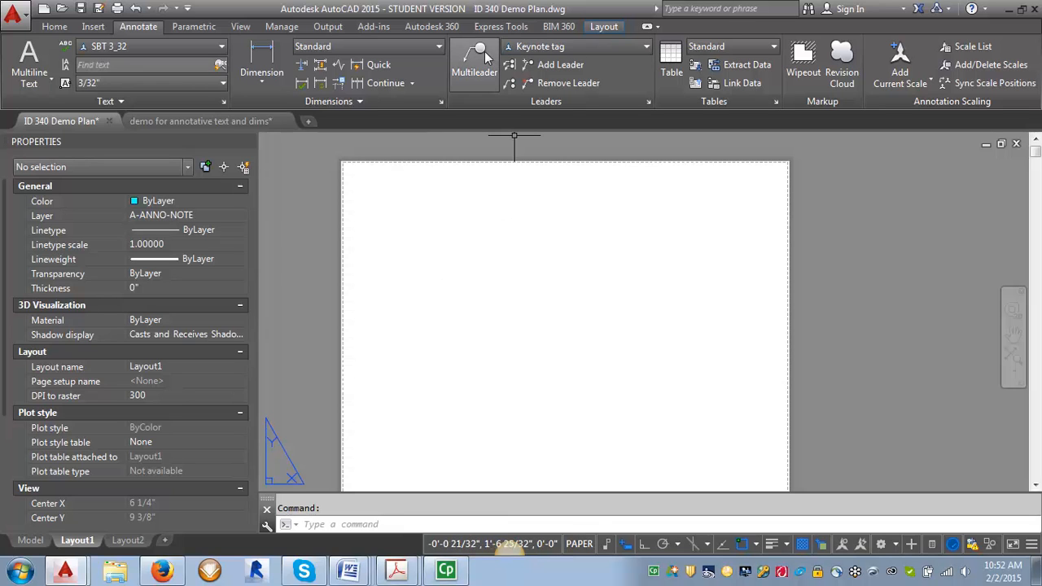
click(475, 57)
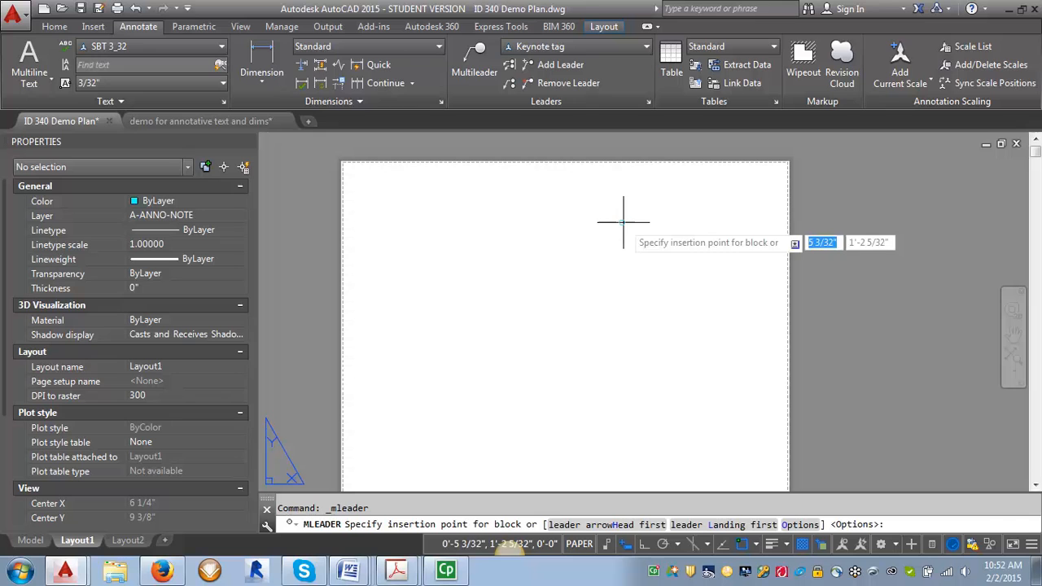
click(623, 221)
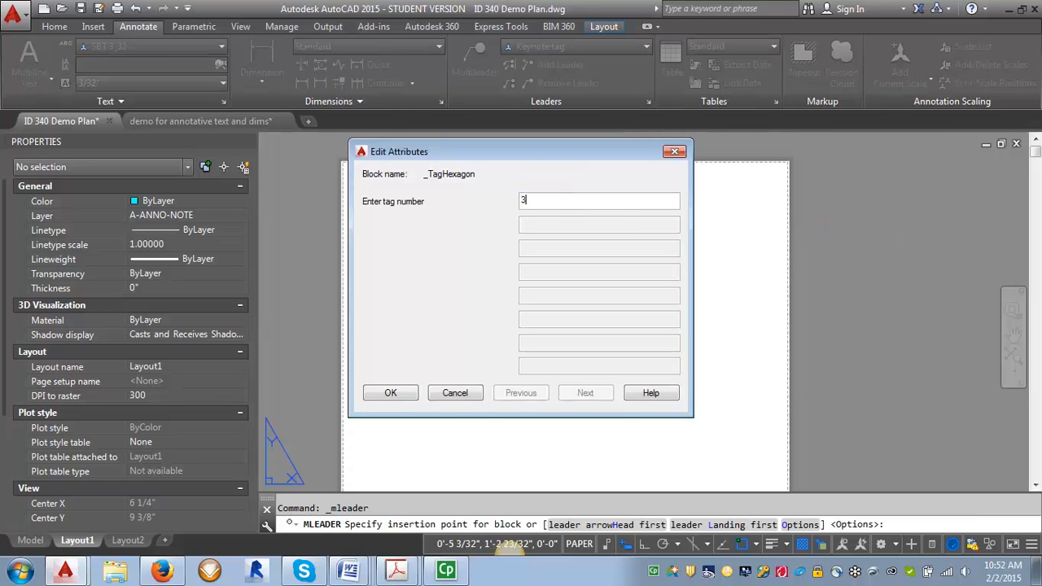
click(389, 392)
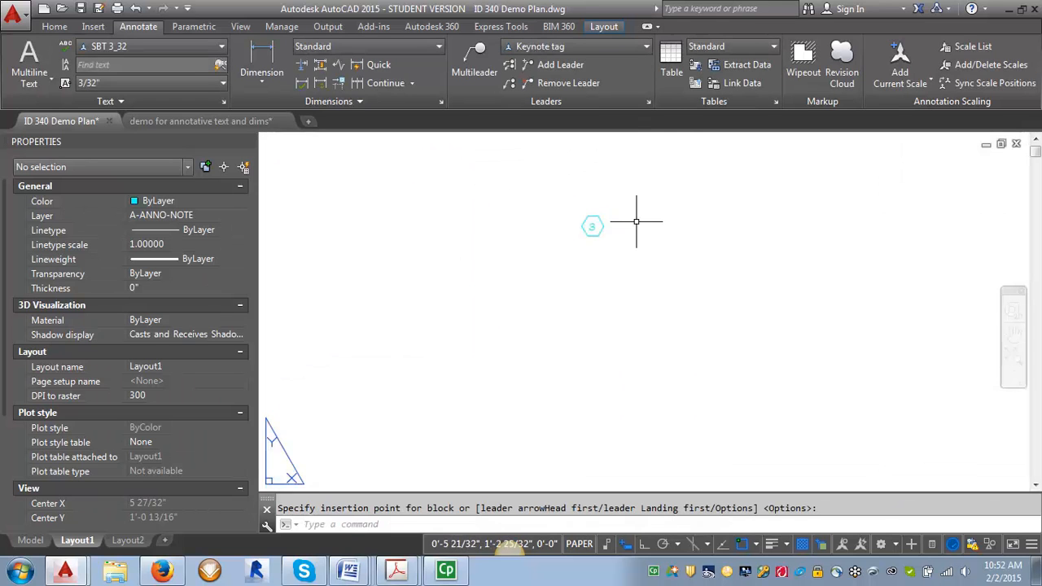
mouse_move(627, 403)
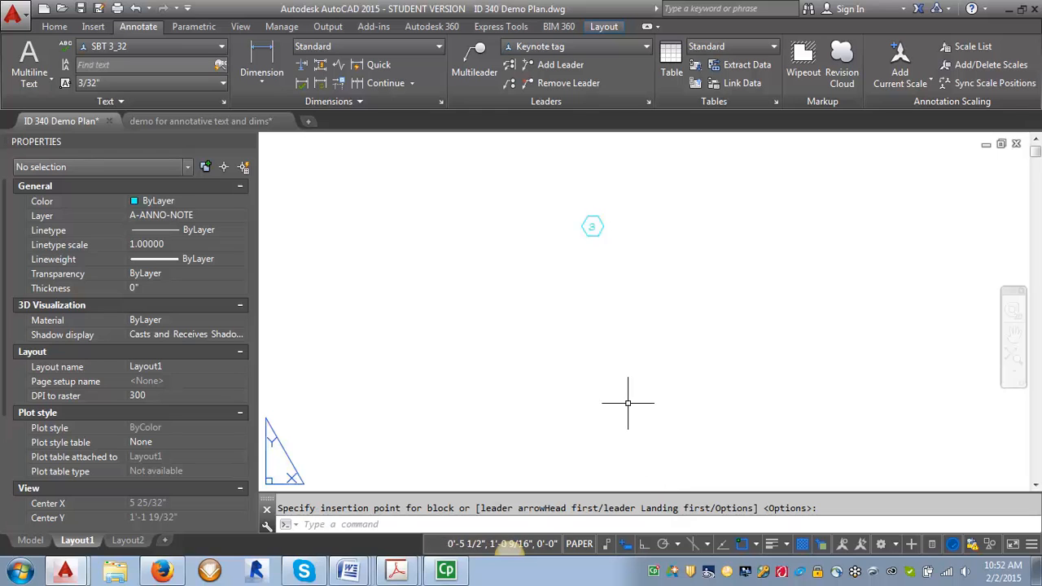
mouse_move(602, 227)
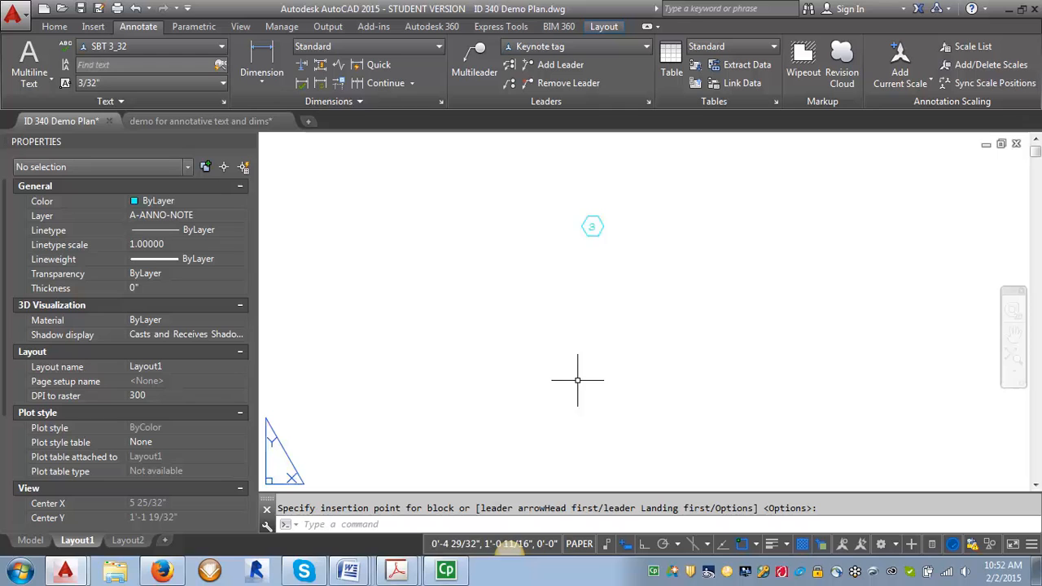
mouse_move(708, 407)
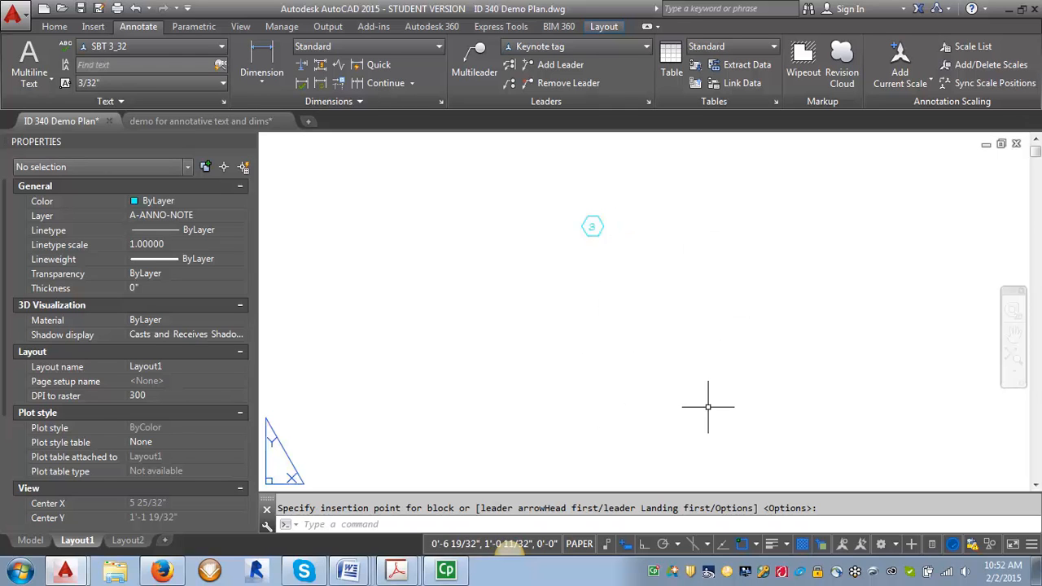
mouse_move(698, 401)
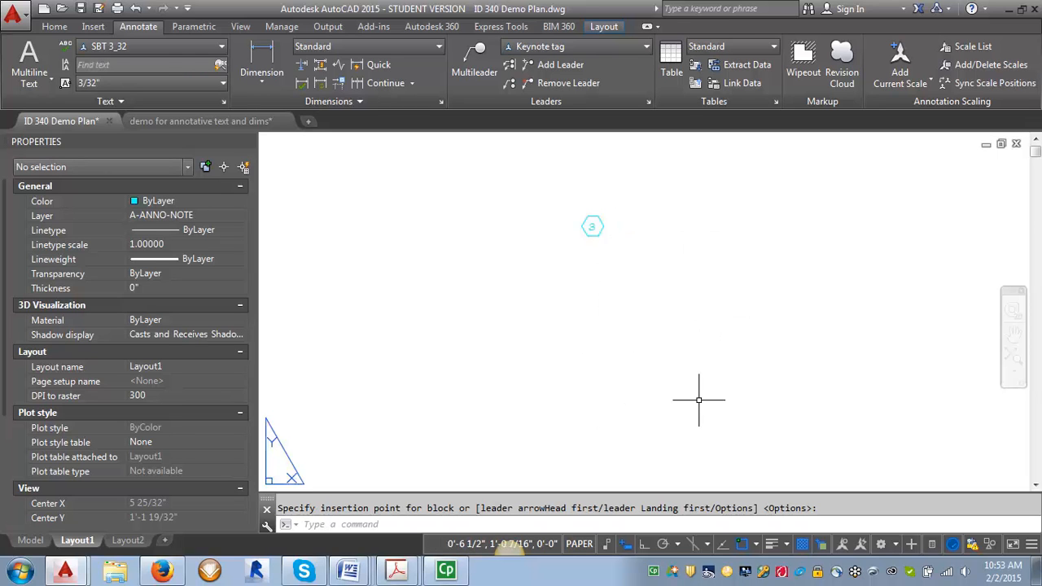